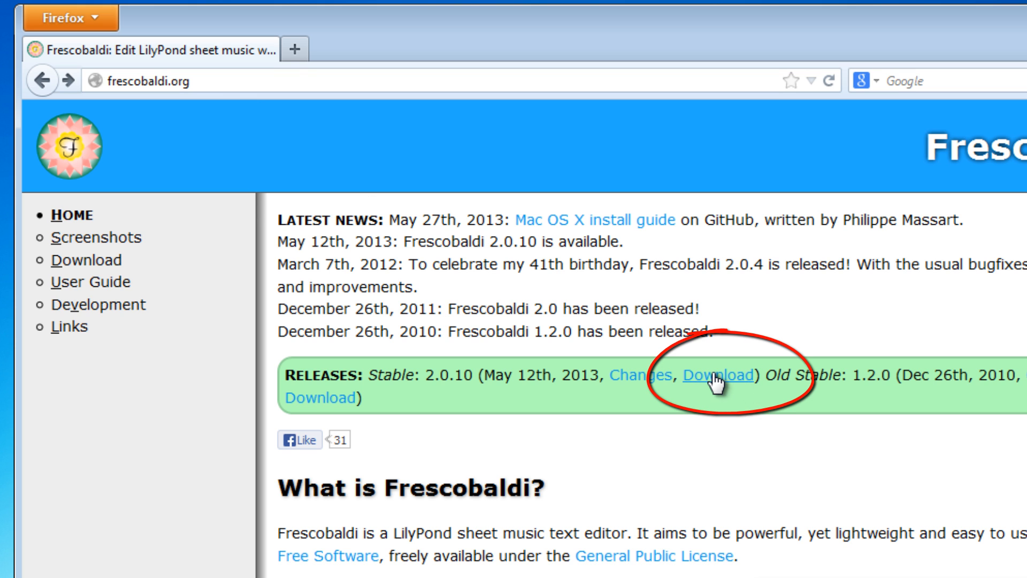
- Download Frescobaldi Setup 2.0.10.exe from frescobaldi.org's Download page and open the installer prompt
{"action": "left_click", "coordinate": [717, 374]}
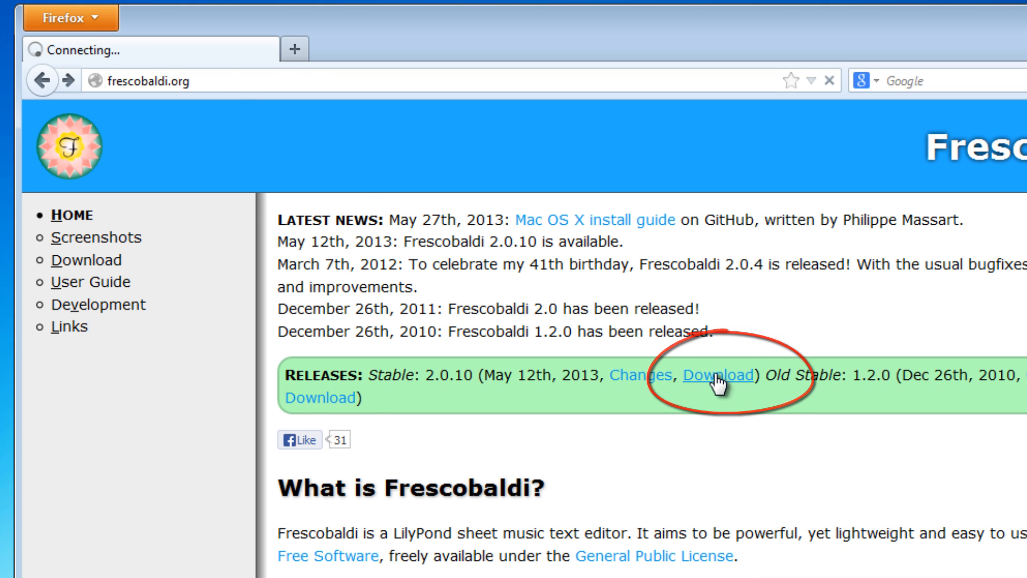
{"action": "left_click", "coordinate": [717, 381]}
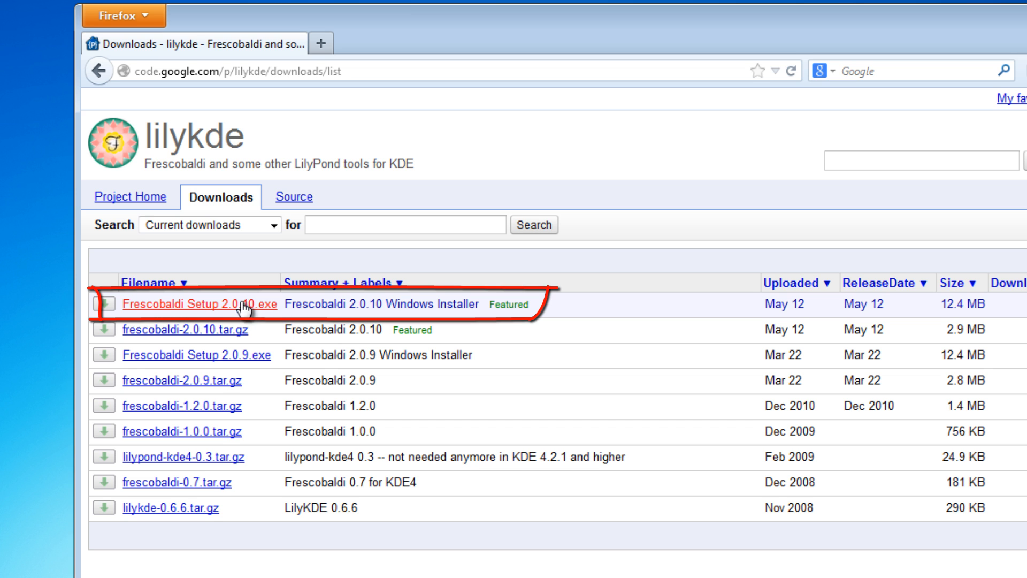
{"action": "left_click", "coordinate": [203, 304]}
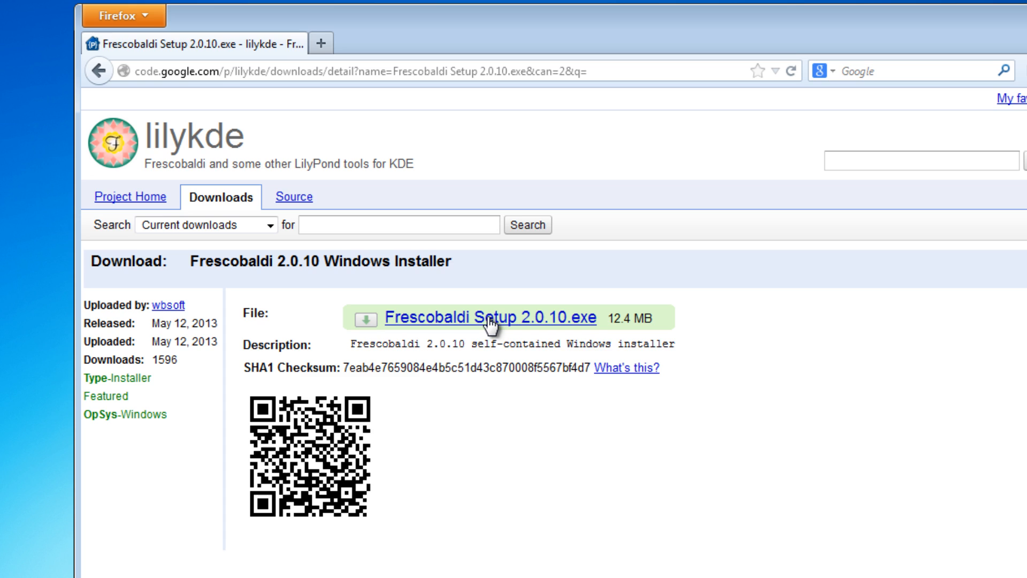
{"action": "left_click", "coordinate": [492, 318]}
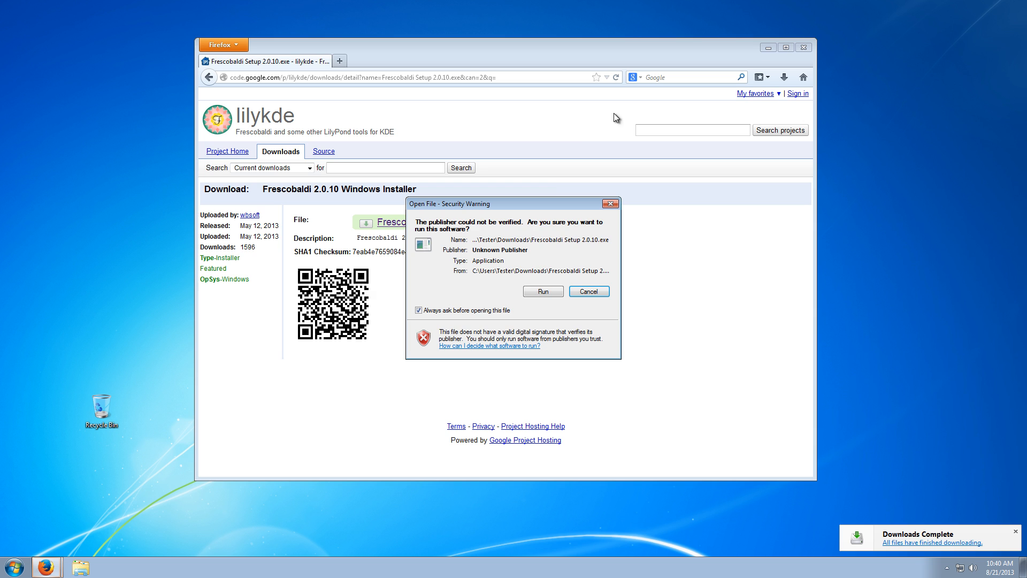
- Run Setup 2.0.10 with the default folder and .ly association, then launch Frescobaldi
{"action": "left_click", "coordinate": [543, 290]}
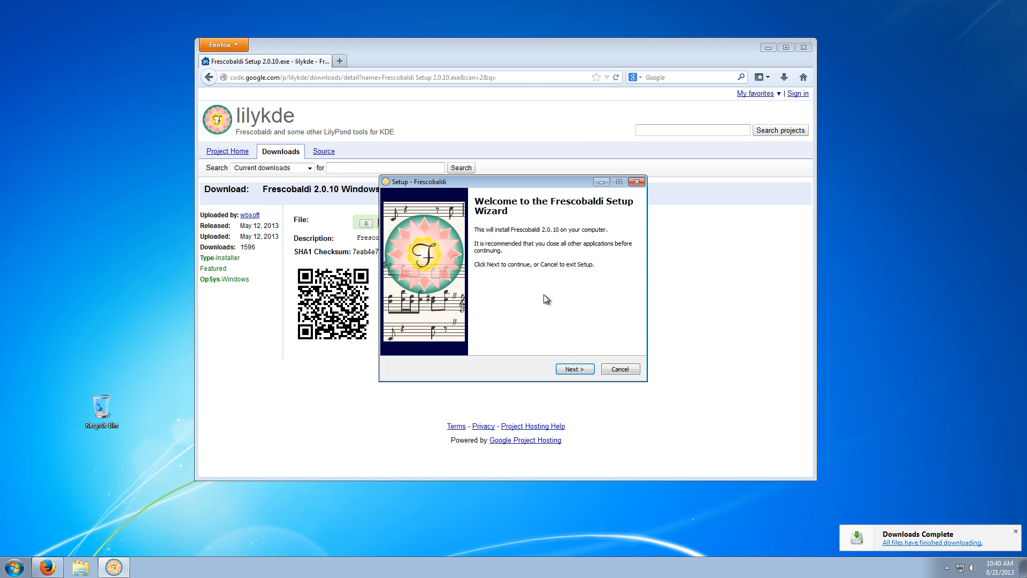
{"action": "left_click", "coordinate": [575, 368]}
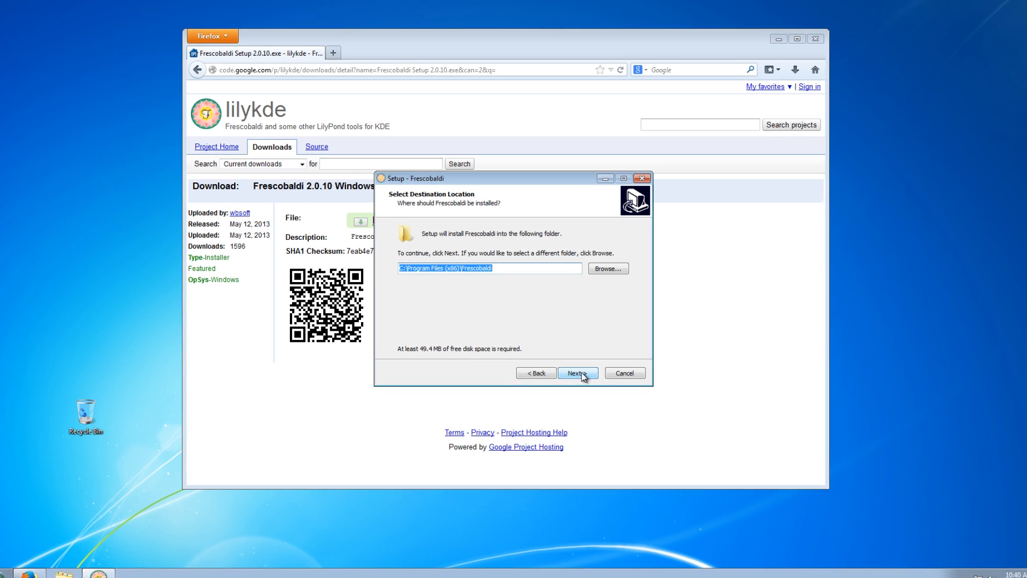
{"action": "left_click", "coordinate": [577, 373]}
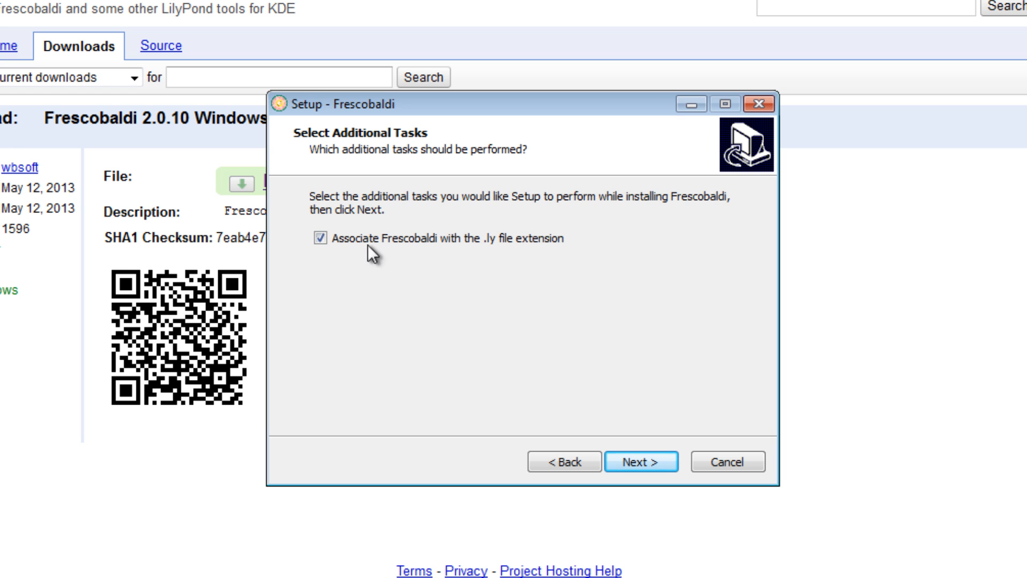
{"action": "mouse_move", "coordinate": [491, 262]}
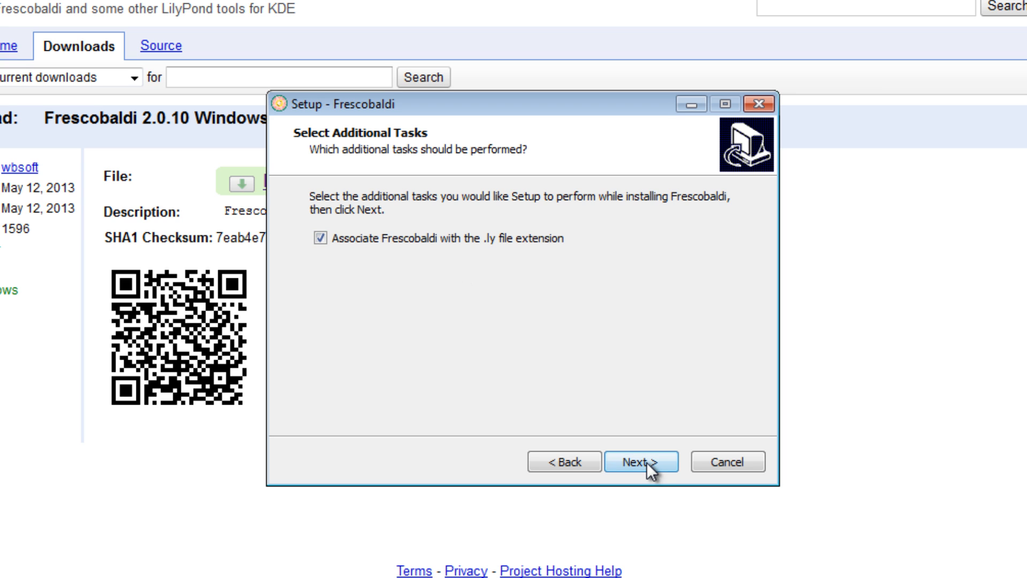
{"action": "left_click", "coordinate": [643, 462]}
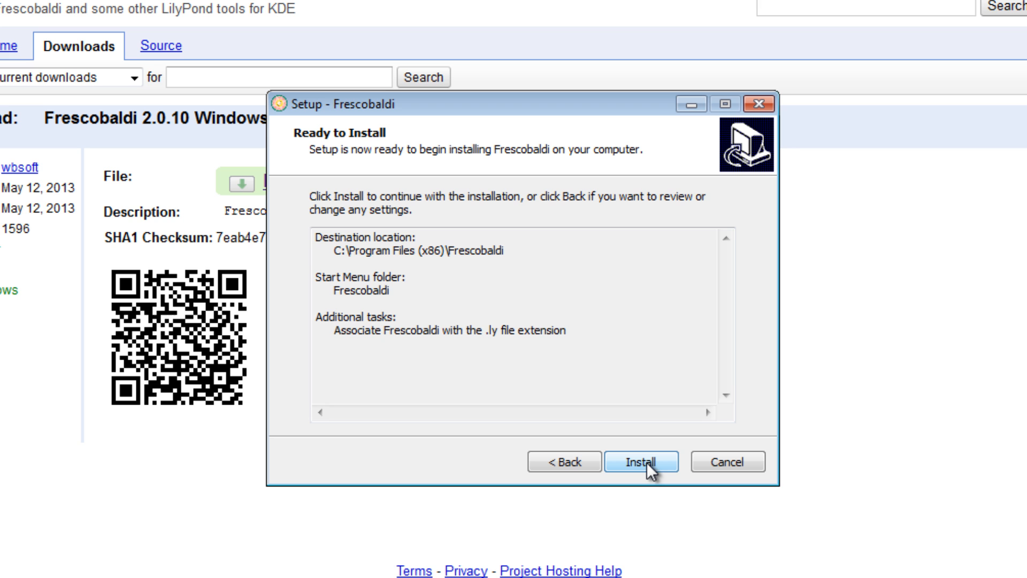
{"action": "left_click", "coordinate": [644, 462]}
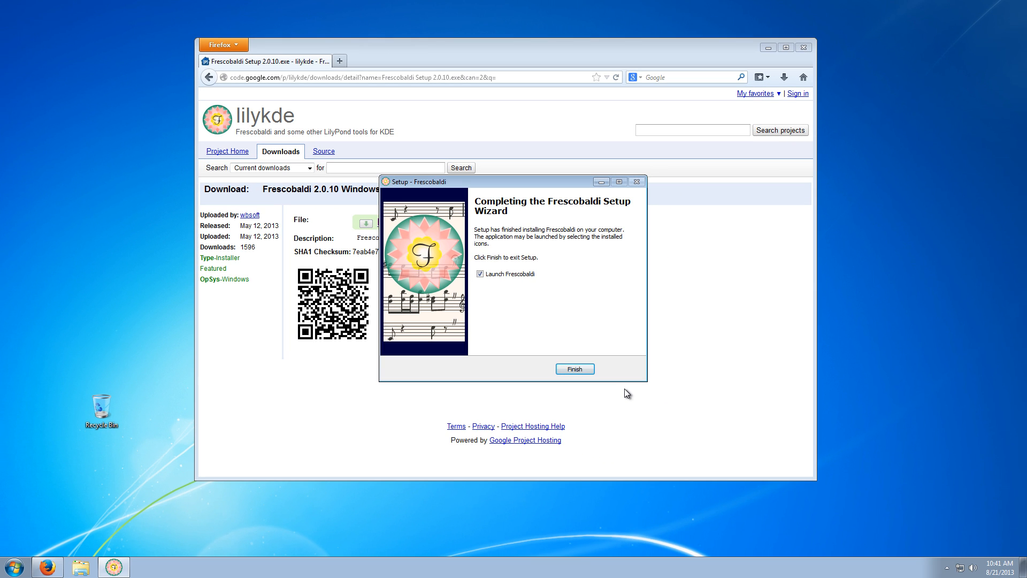
{"action": "left_click", "coordinate": [575, 368]}
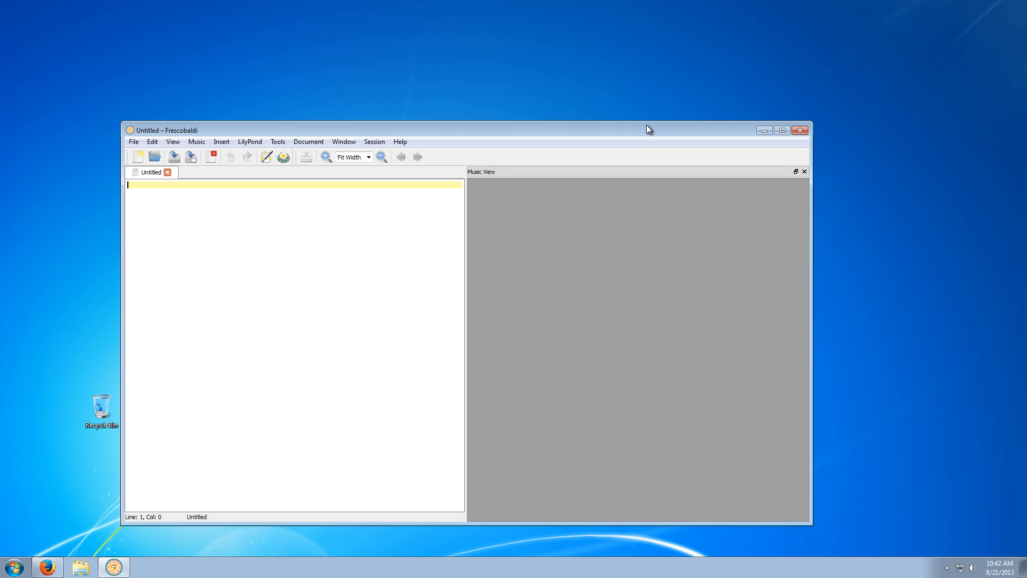
{"action": "mouse_move", "coordinate": [367, 116]}
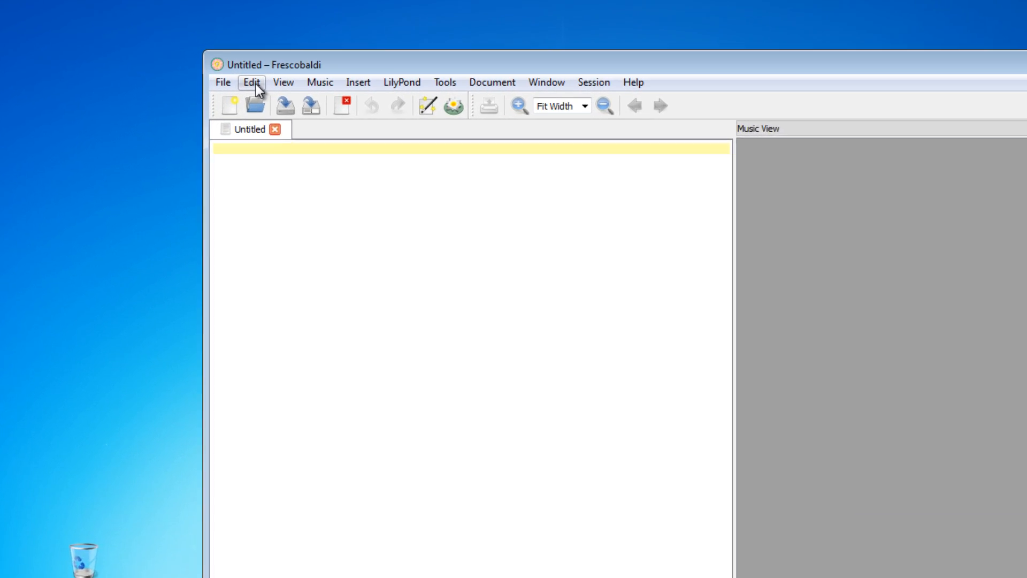
- Choose Edit > Preferences to reach the General Preferences page
{"action": "left_click", "coordinate": [252, 82]}
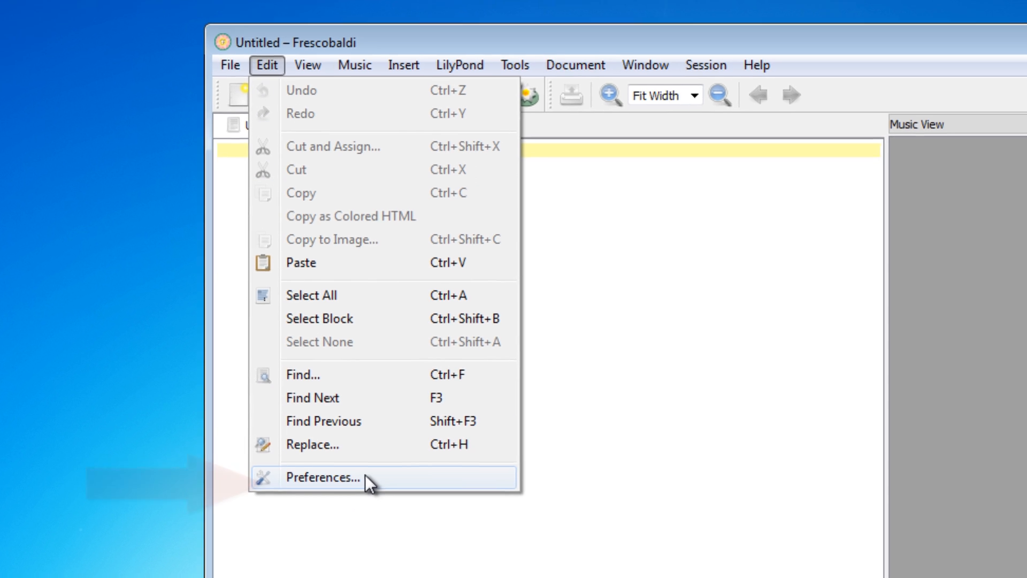
{"action": "left_click", "coordinate": [325, 478]}
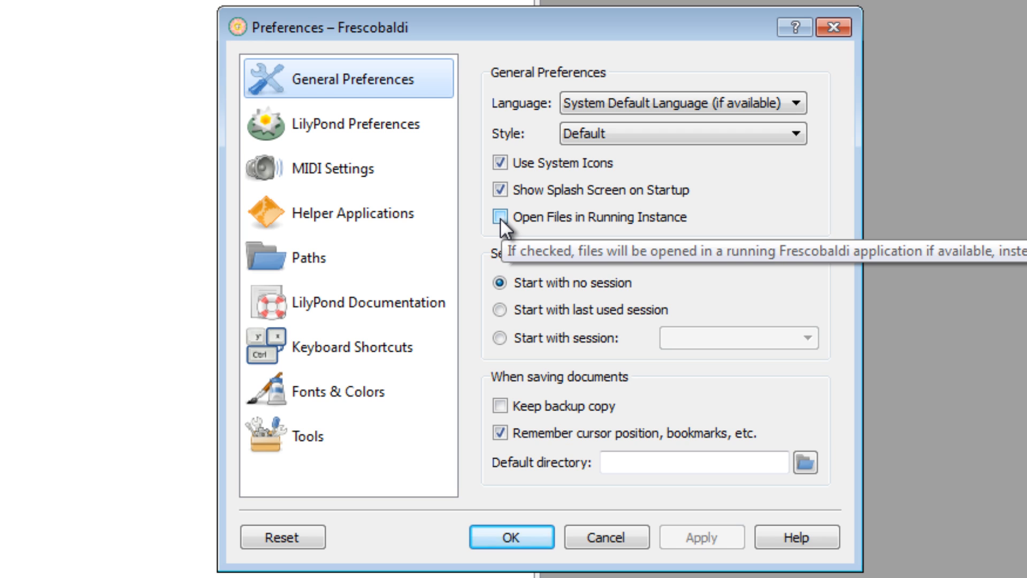
{"action": "mouse_move", "coordinate": [509, 236]}
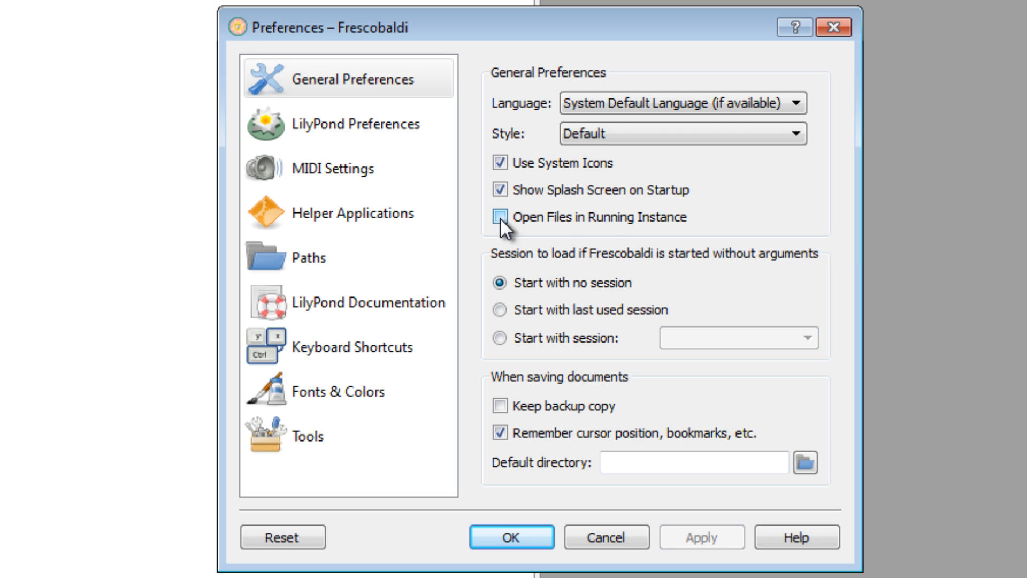
- Show the LilyPond Preferences page listing lilypond-windows.exe version 2.17.24
{"action": "left_click", "coordinate": [495, 217]}
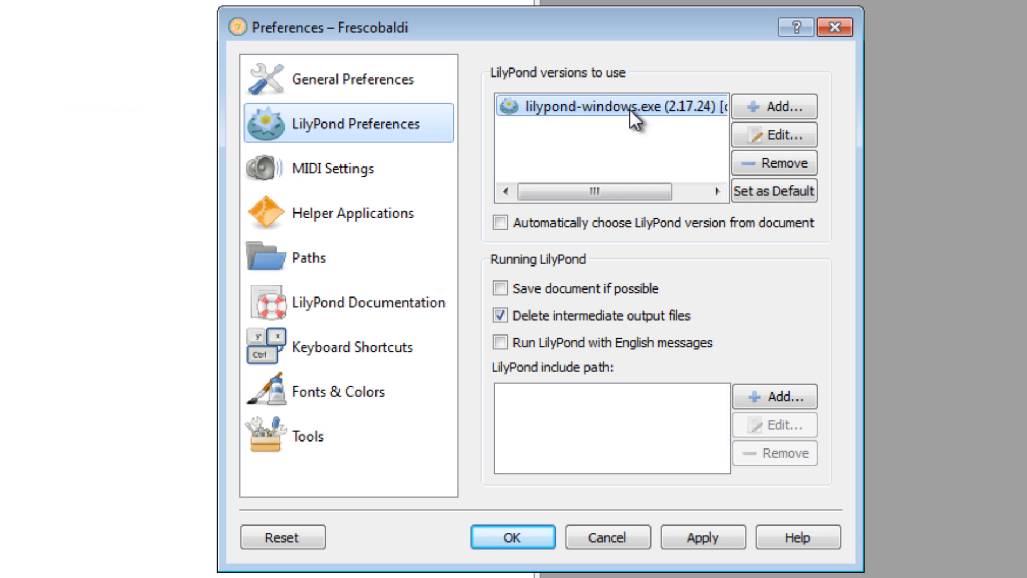
{"action": "mouse_move", "coordinate": [628, 129]}
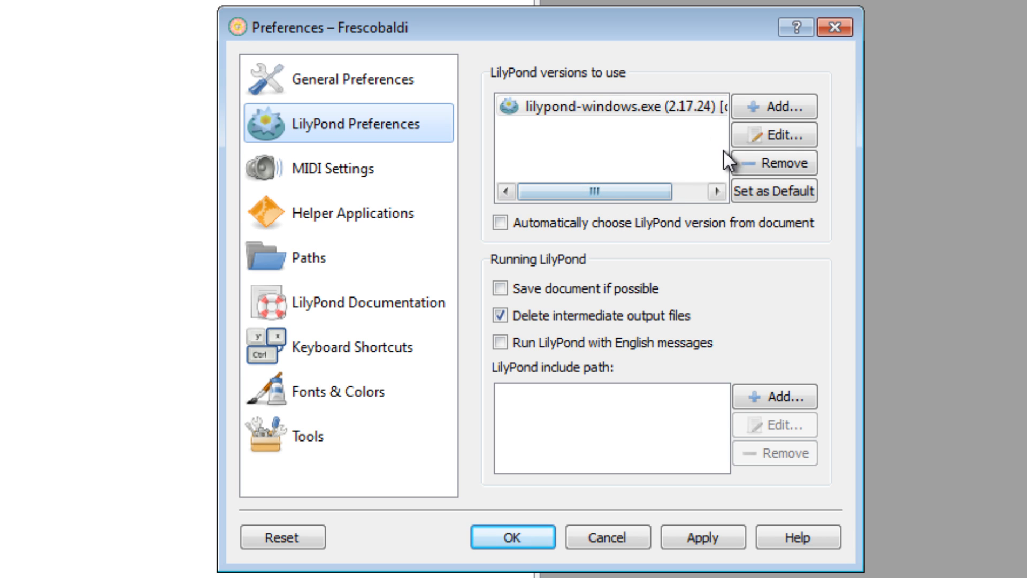
- Add a new LilyPond version and browse for its LilyPond Command file
{"action": "left_click", "coordinate": [774, 106]}
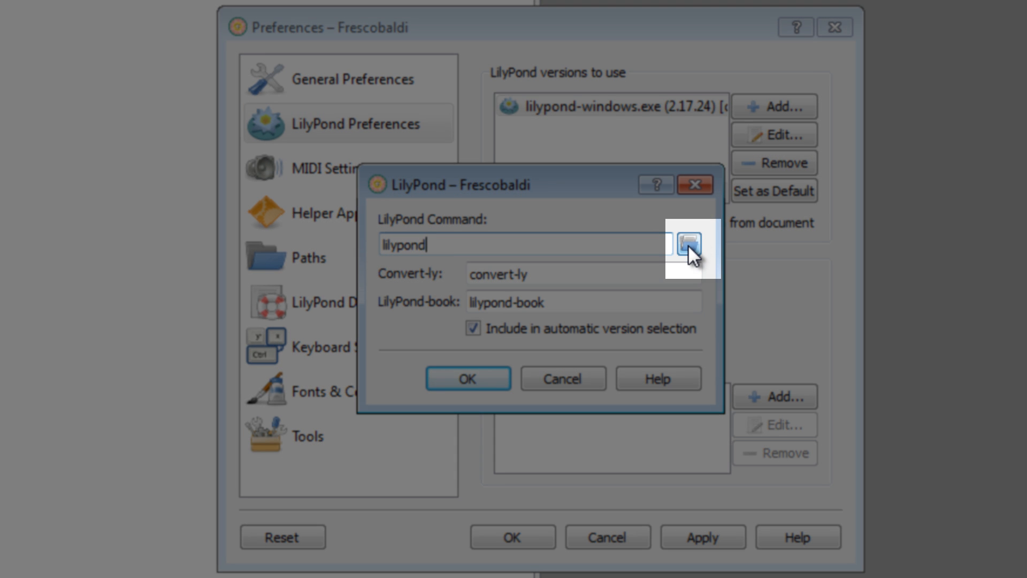
{"action": "left_click", "coordinate": [688, 249]}
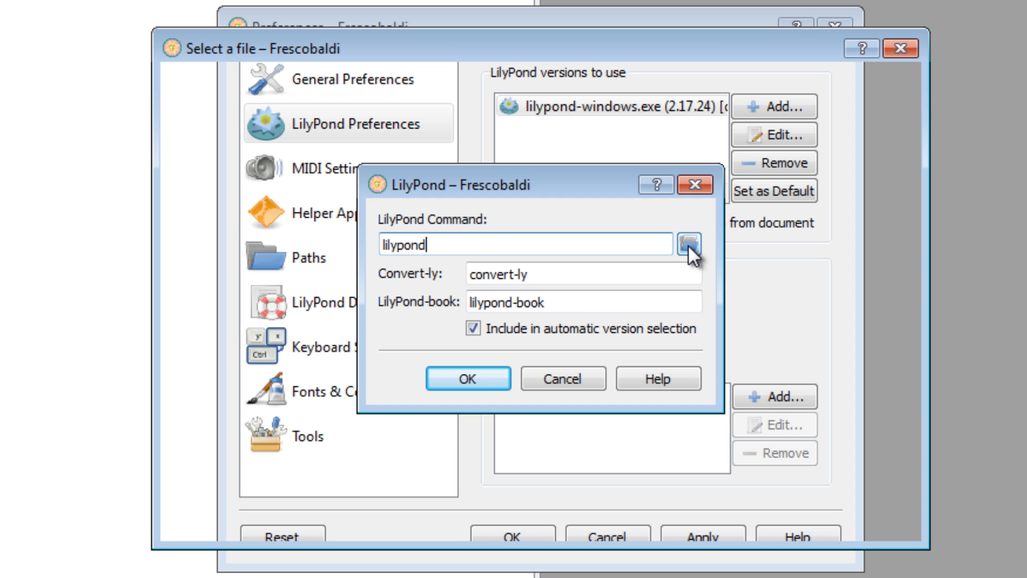
- Select C:\Program Files (x86)\LilyPond\usr\bin\lilypond-windows.exe as the LilyPond command
{"action": "left_click", "coordinate": [690, 241]}
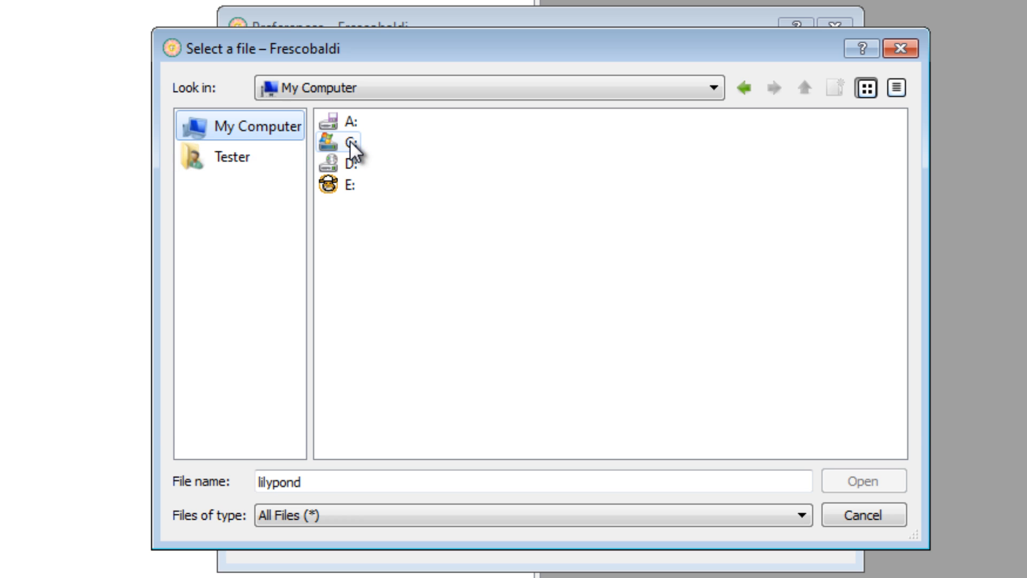
{"action": "double_click", "coordinate": [341, 145]}
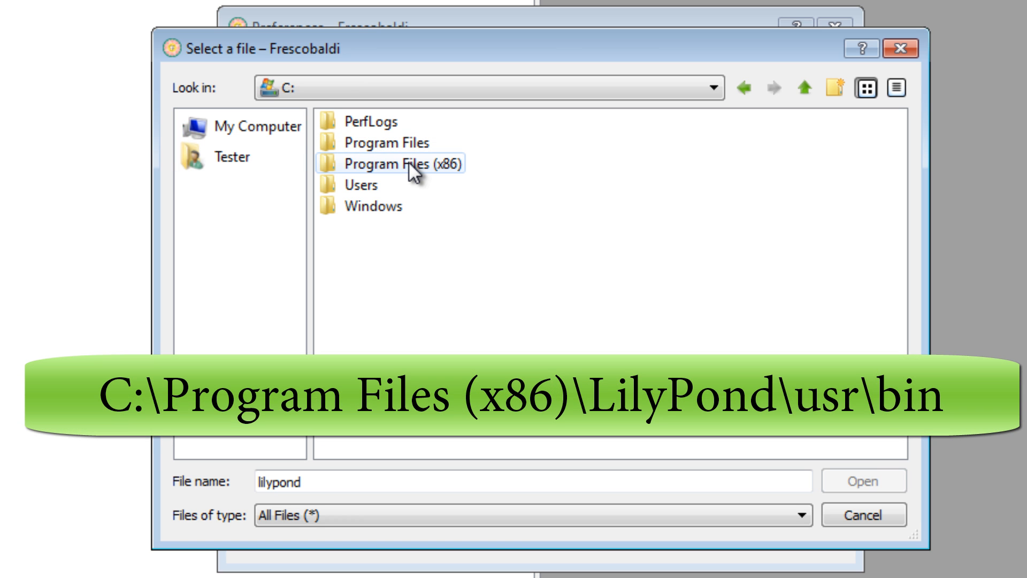
{"action": "double_click", "coordinate": [395, 163]}
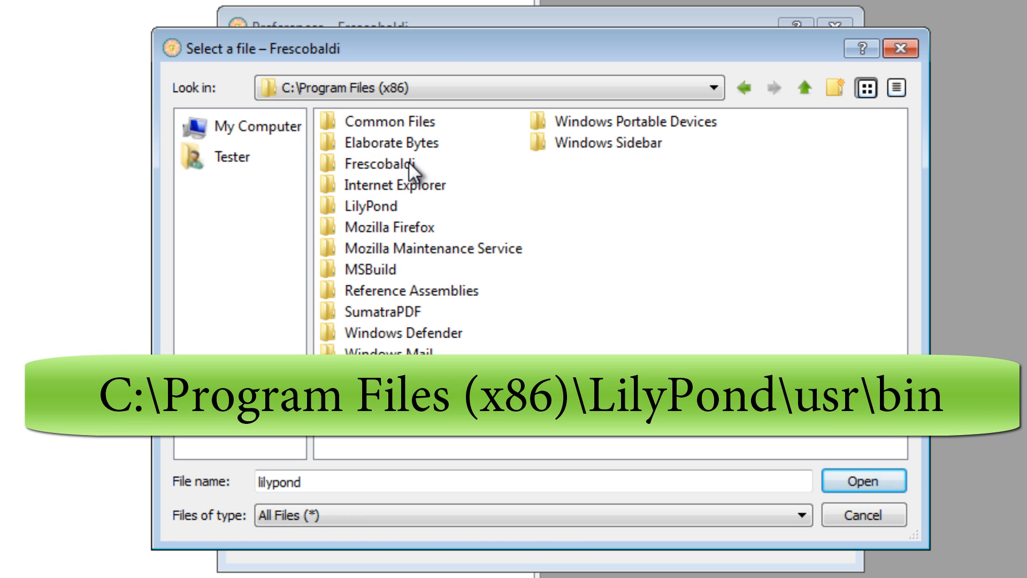
{"action": "left_click", "coordinate": [374, 206]}
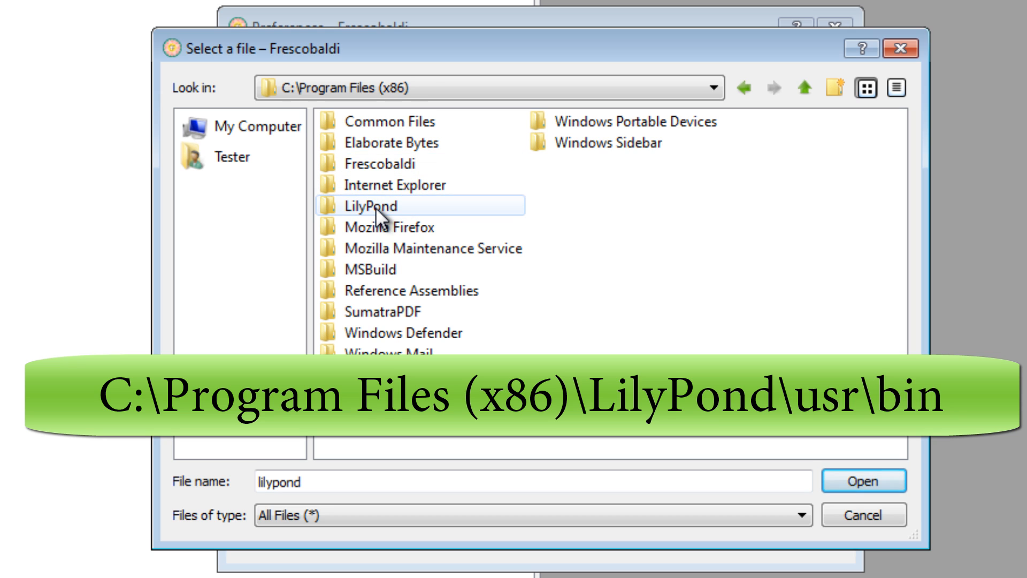
{"action": "double_click", "coordinate": [372, 206]}
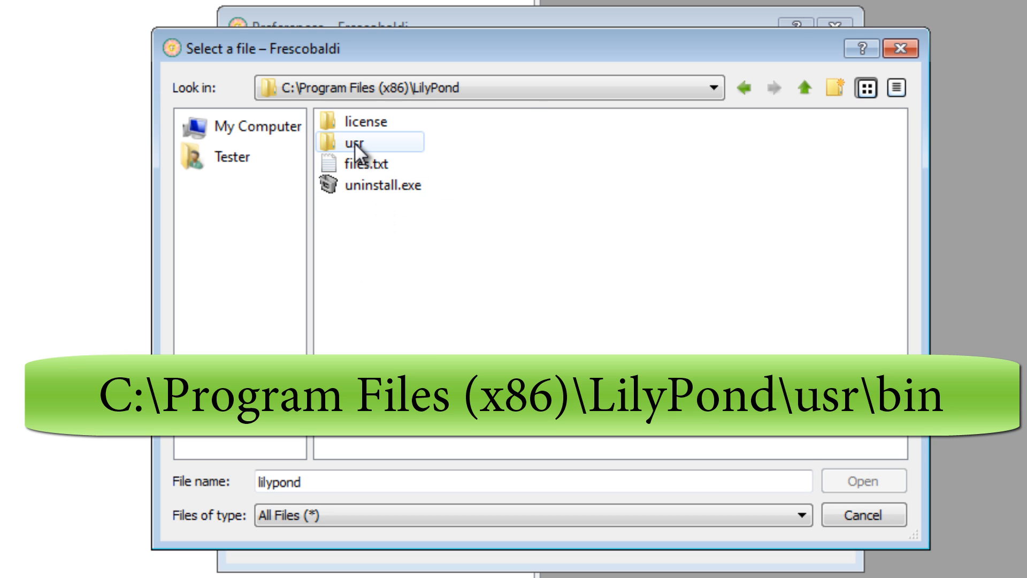
{"action": "double_click", "coordinate": [361, 146]}
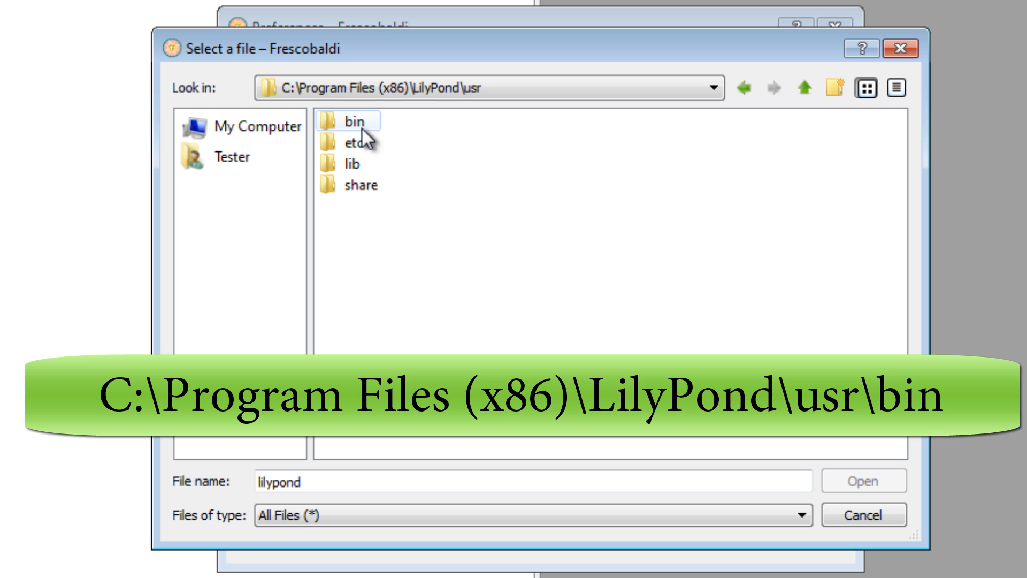
{"action": "double_click", "coordinate": [351, 123]}
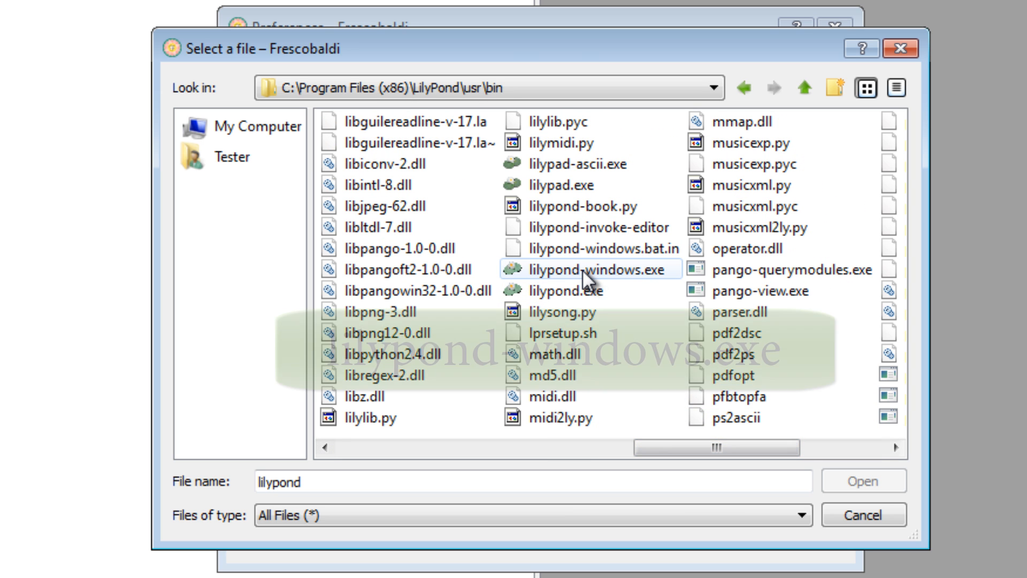
{"action": "left_click", "coordinate": [593, 269]}
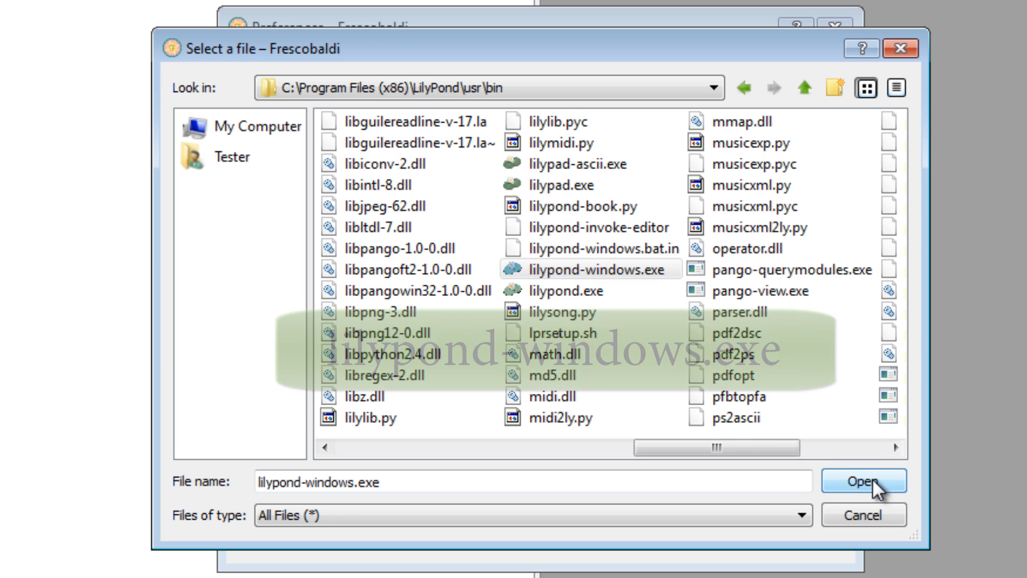
{"action": "left_click", "coordinate": [864, 482]}
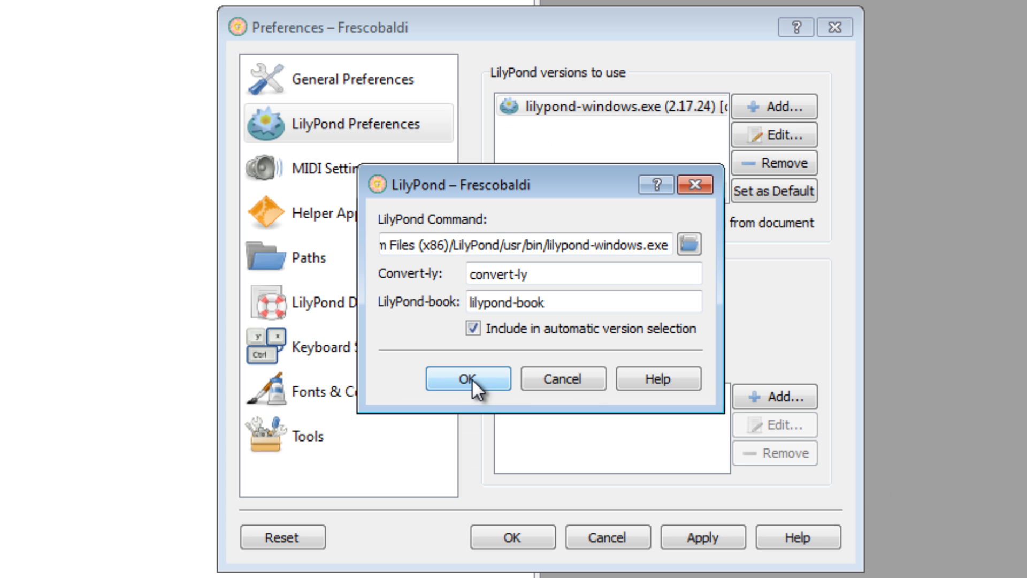
- Confirm the new LilyPond 2.17.24 entry, make it the default, and apply
{"action": "left_click", "coordinate": [468, 379]}
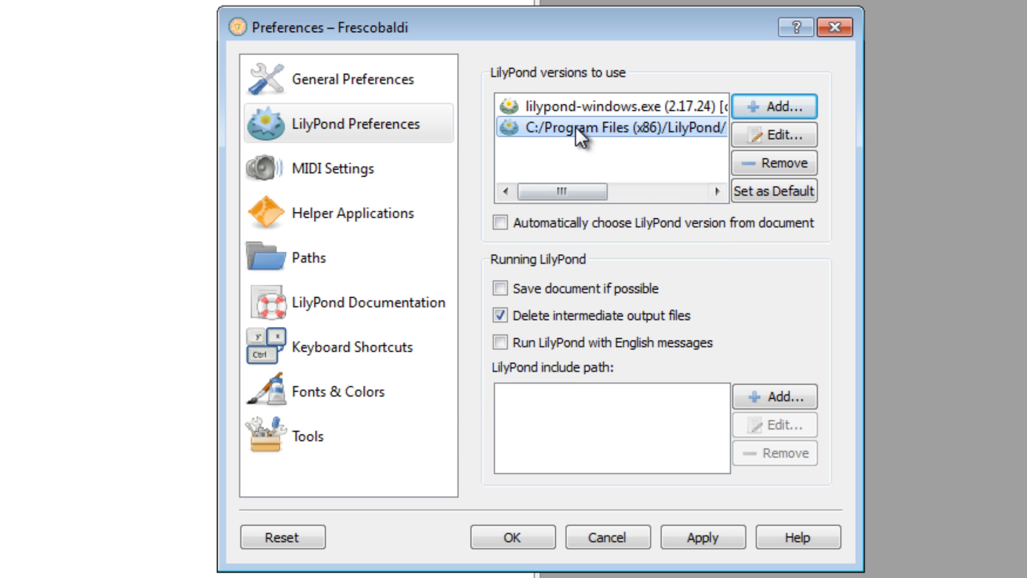
{"action": "left_click_drag", "start_coordinate": [562, 192], "coordinate": [589, 191]}
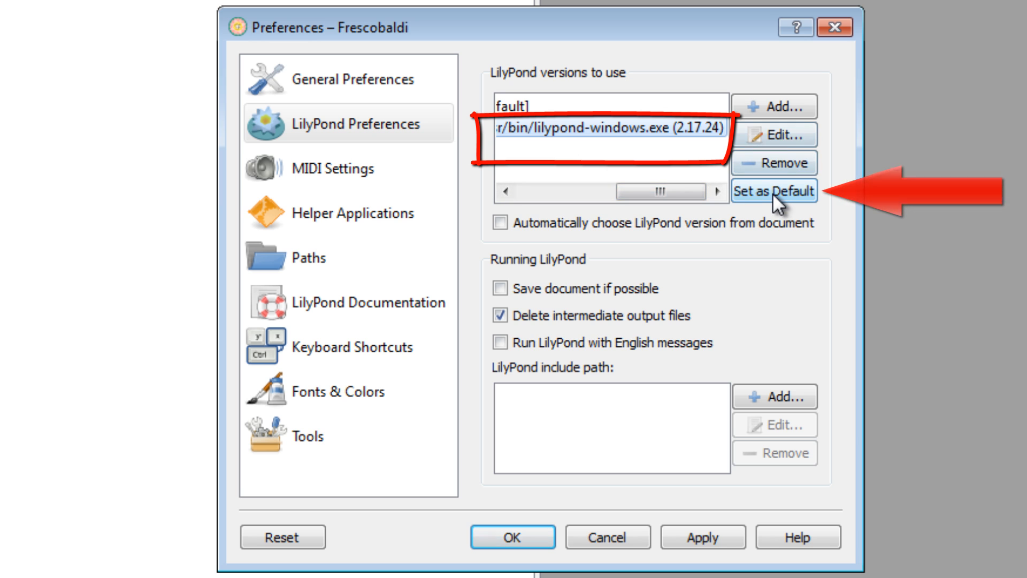
{"action": "left_click", "coordinate": [775, 190]}
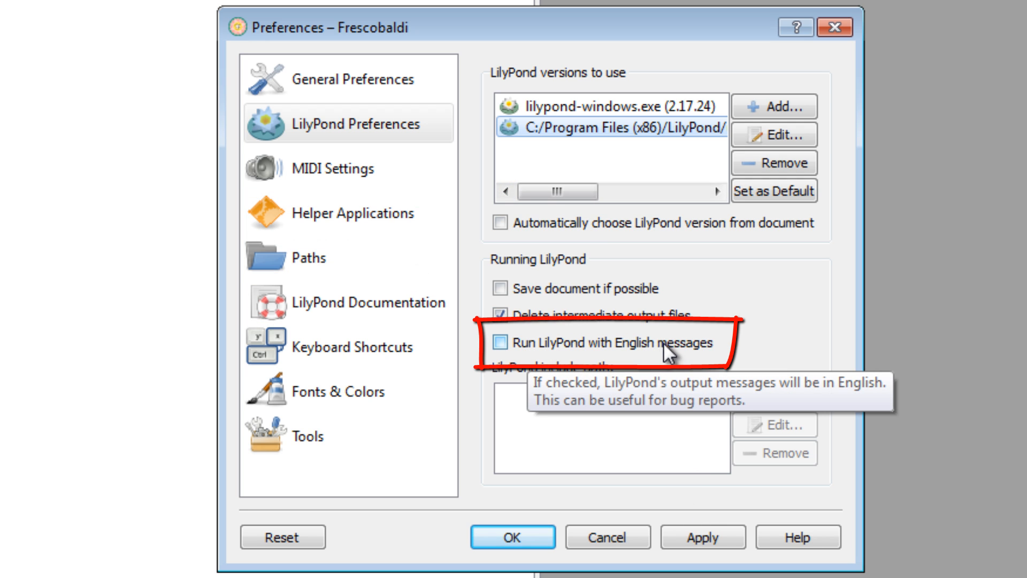
{"action": "mouse_move", "coordinate": [504, 353]}
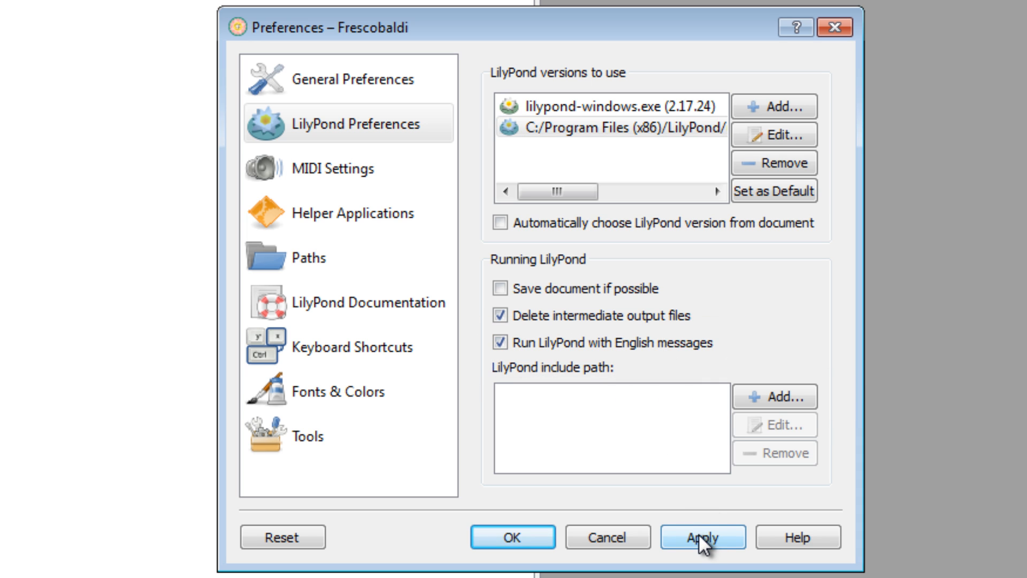
{"action": "left_click", "coordinate": [706, 537]}
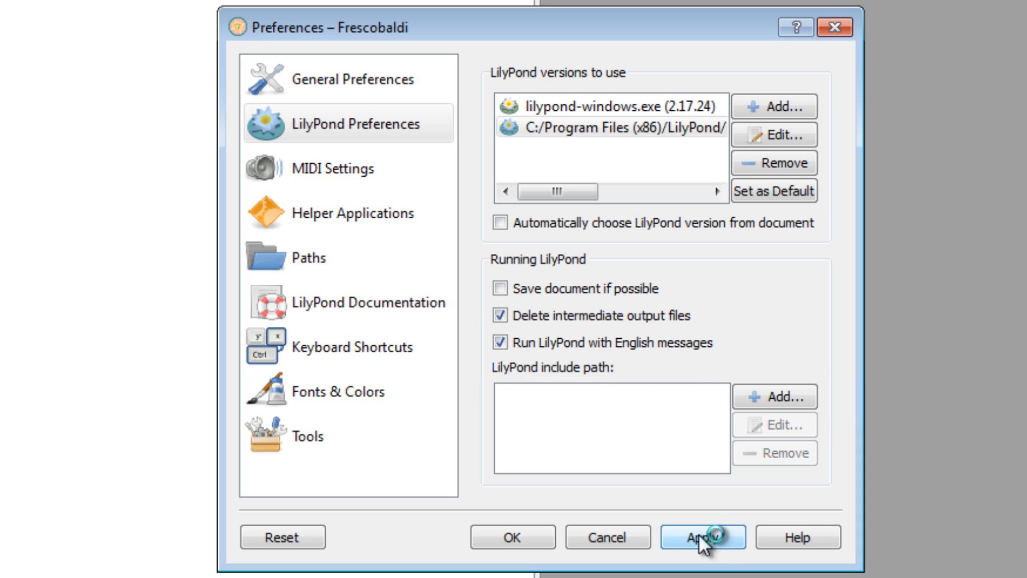
{"action": "left_click", "coordinate": [709, 537]}
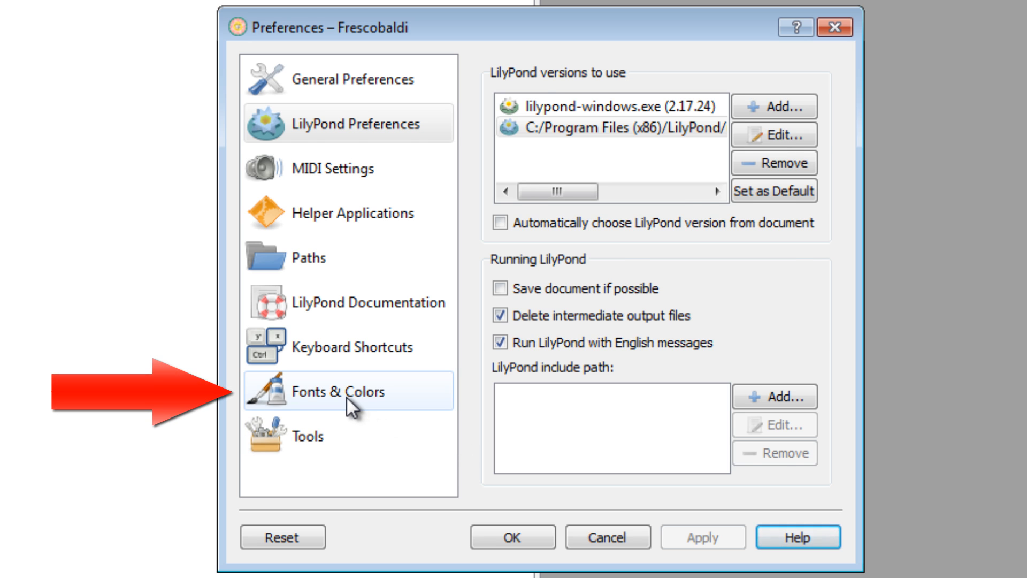
- In Fonts & Colors, set the editor font to Verdana at size 12.0
{"action": "left_click", "coordinate": [337, 392]}
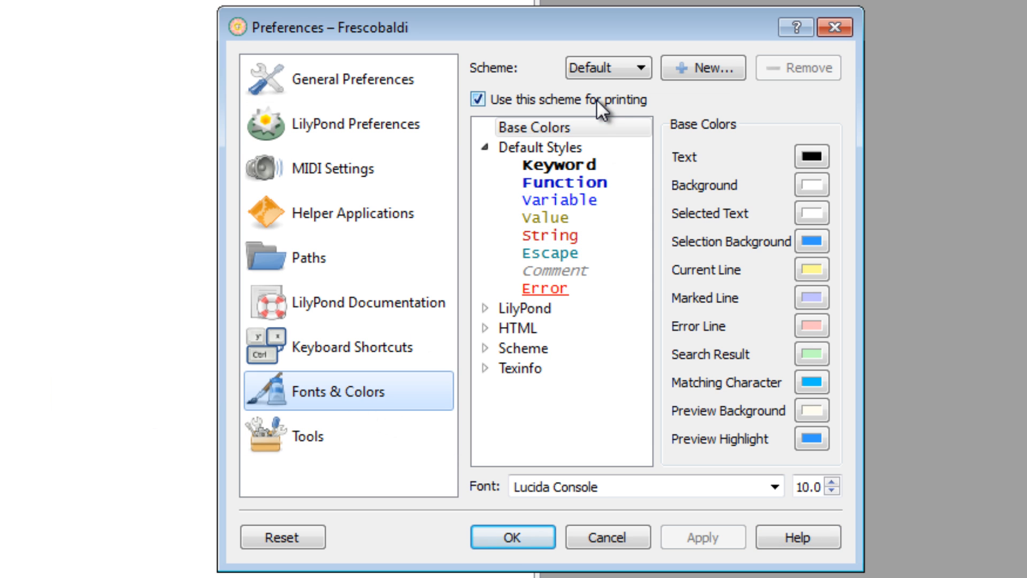
{"action": "left_click", "coordinate": [566, 183]}
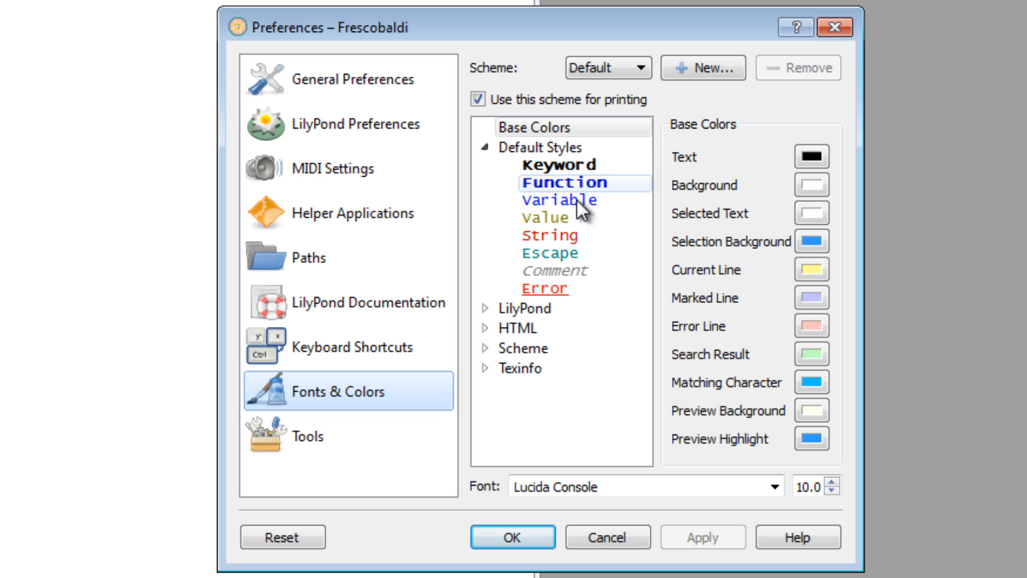
{"action": "left_click", "coordinate": [559, 200]}
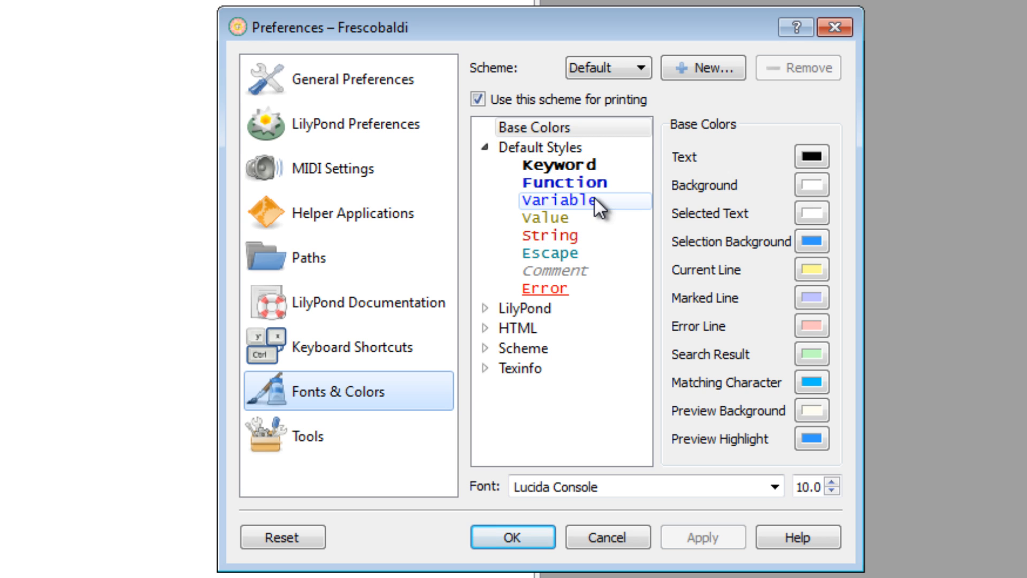
{"action": "left_click", "coordinate": [532, 127]}
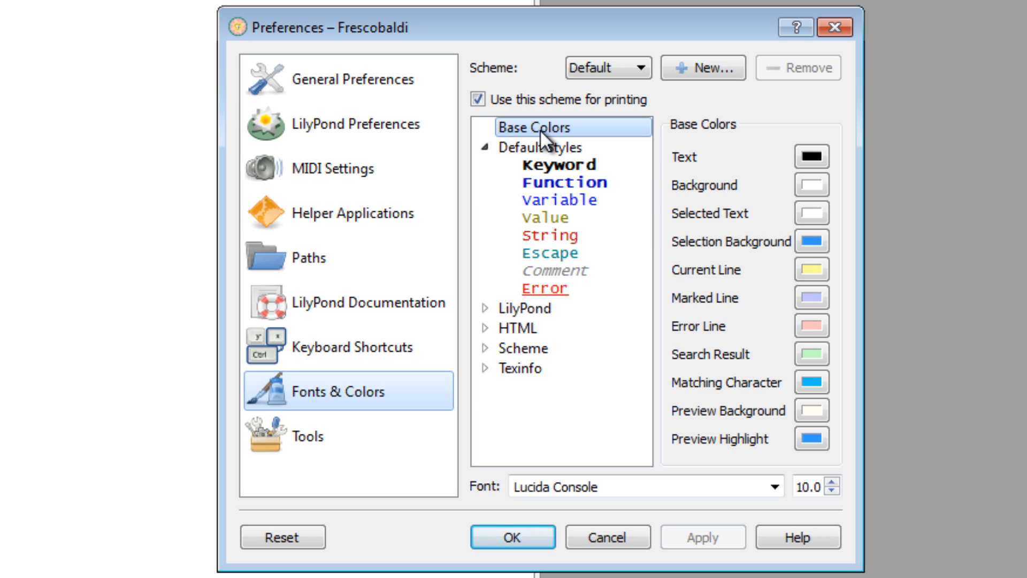
{"action": "left_click", "coordinate": [545, 218]}
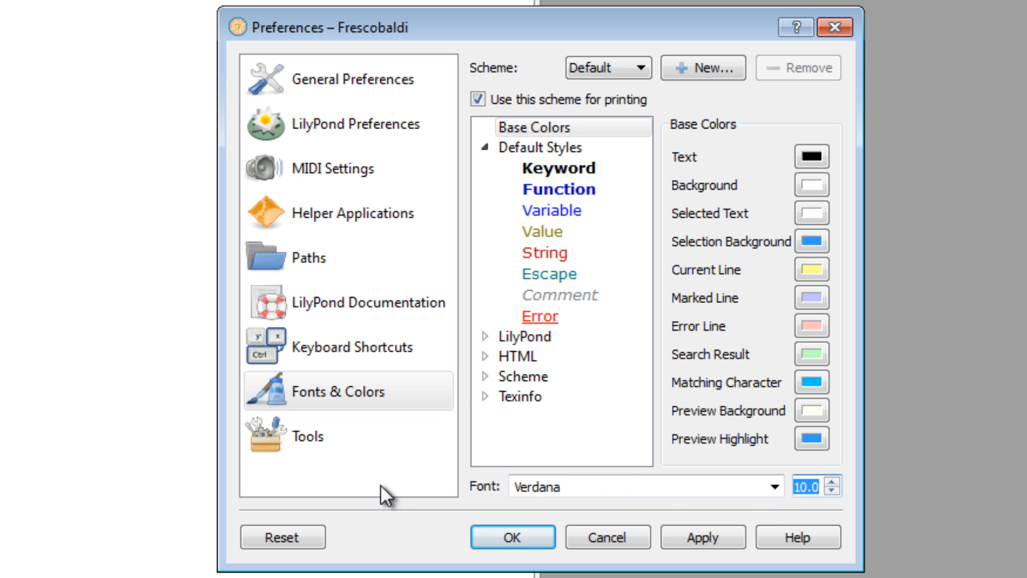
{"action": "left_click", "coordinate": [831, 494]}
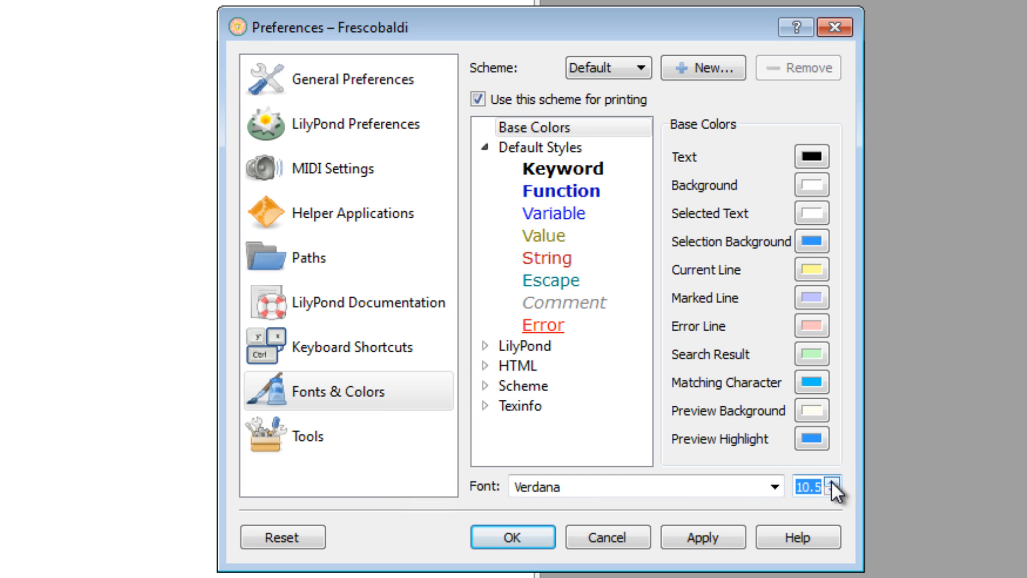
{"action": "left_click", "coordinate": [828, 495]}
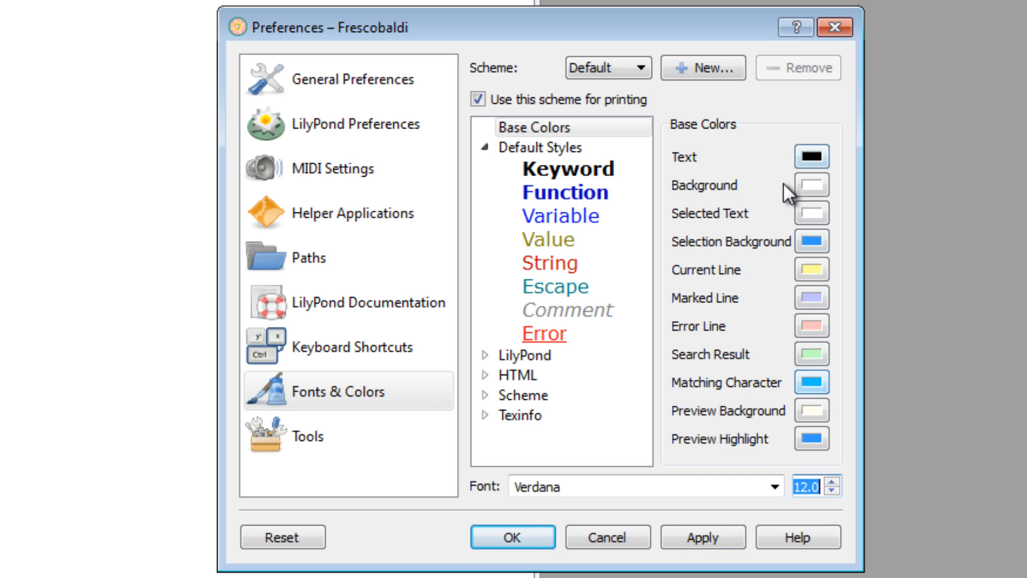
{"action": "left_click", "coordinate": [543, 333]}
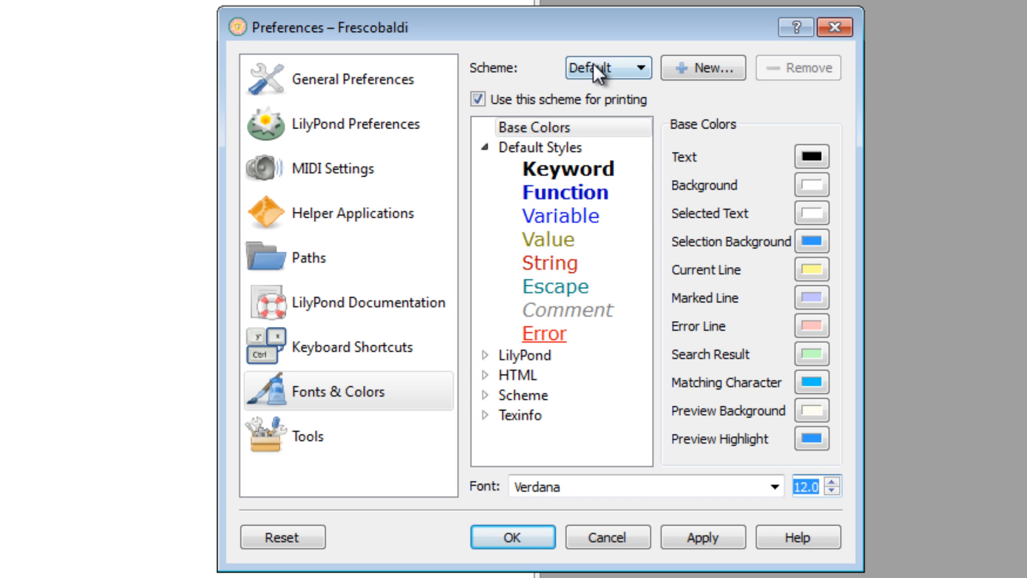
{"action": "mouse_move", "coordinate": [488, 83]}
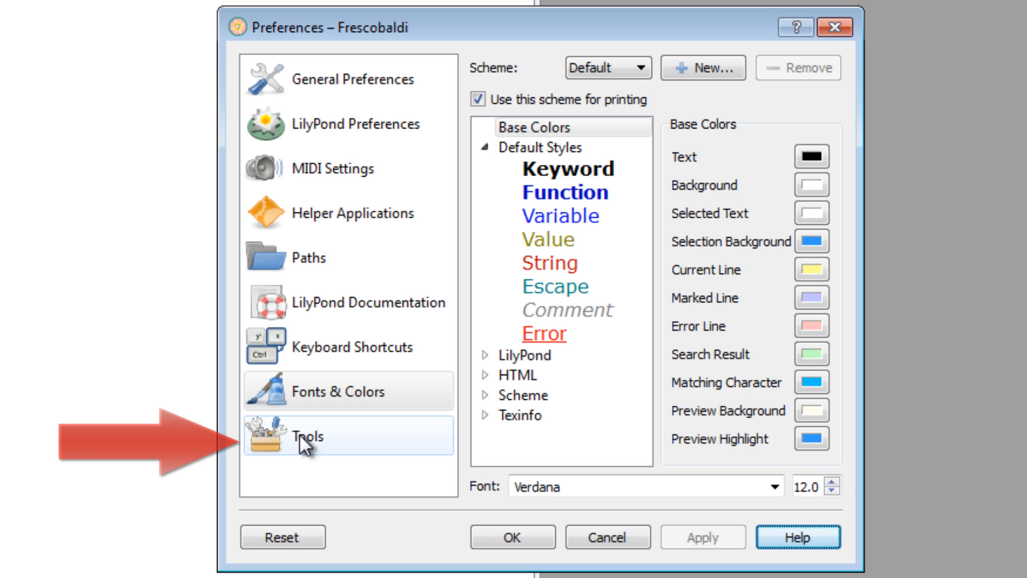
- Review the Tools preferences page, then close Preferences with OK
{"action": "left_click", "coordinate": [311, 448]}
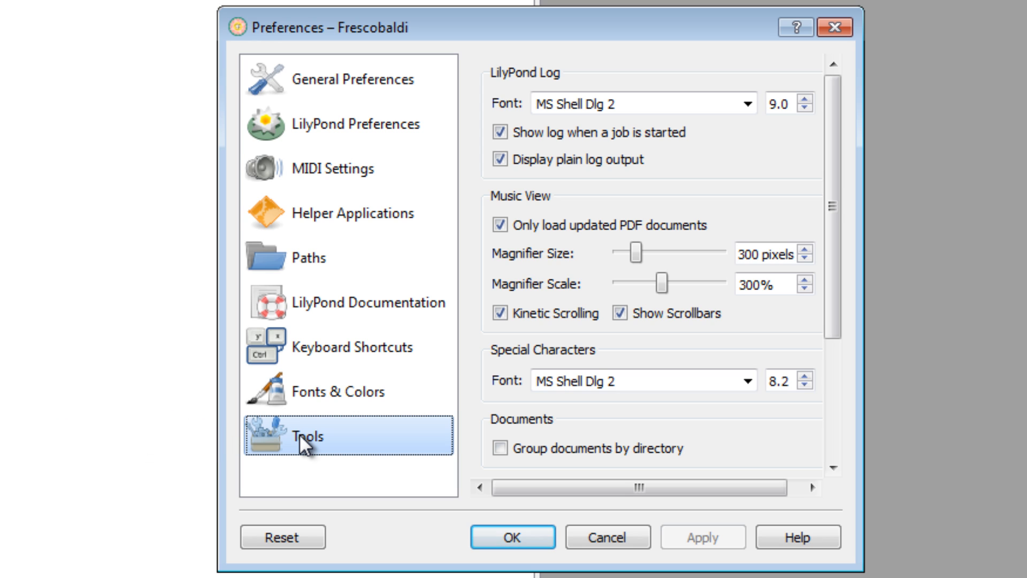
{"action": "mouse_move", "coordinate": [545, 290]}
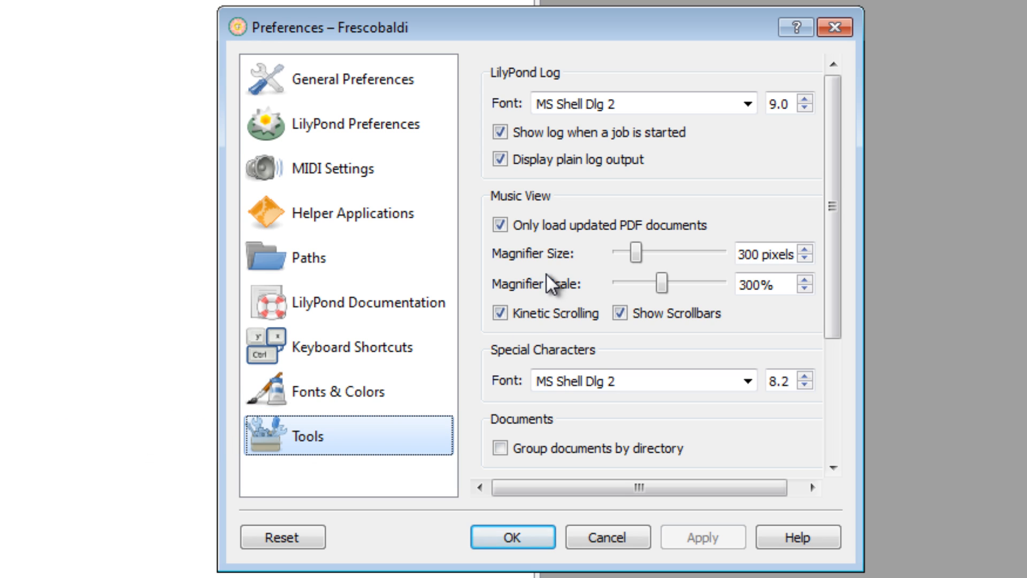
{"action": "mouse_move", "coordinate": [538, 261]}
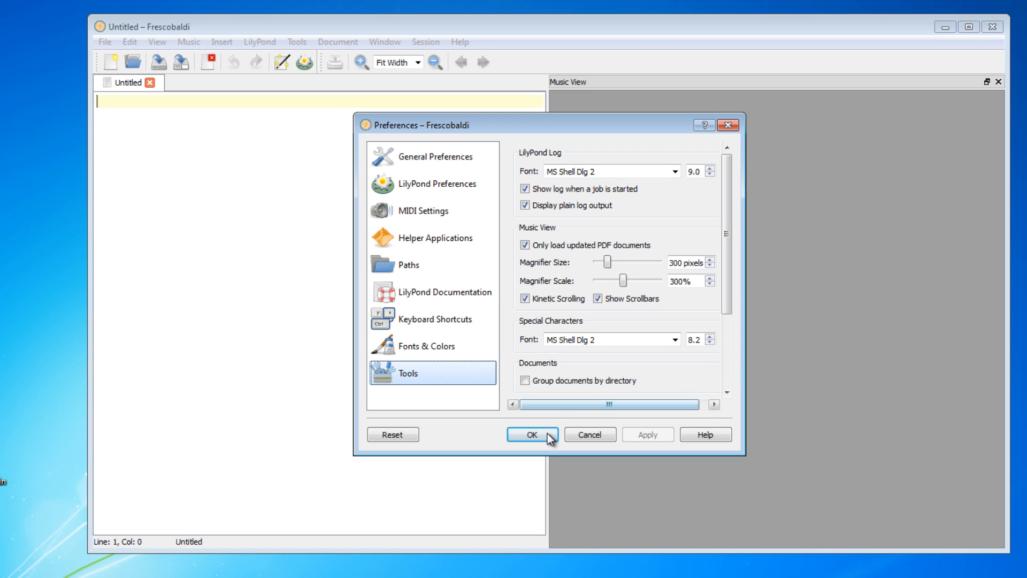
{"action": "left_click", "coordinate": [532, 434]}
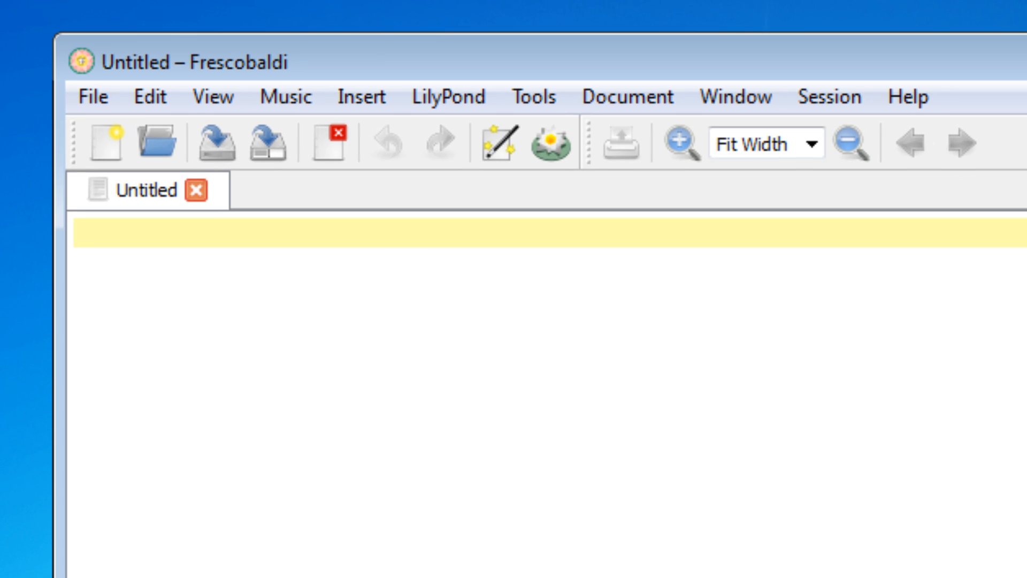
- Insert \version "2.17.24" followed by a braced block containing c d e f
{"action": "key", "text": "ctrl+shift+v"}
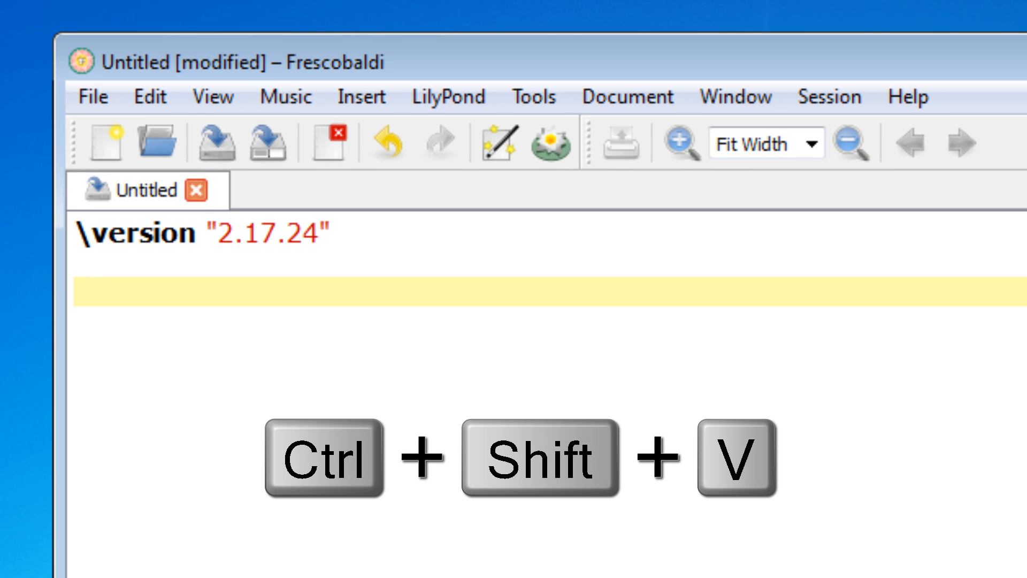
{"action": "key", "text": "Ctrl+Shift+V"}
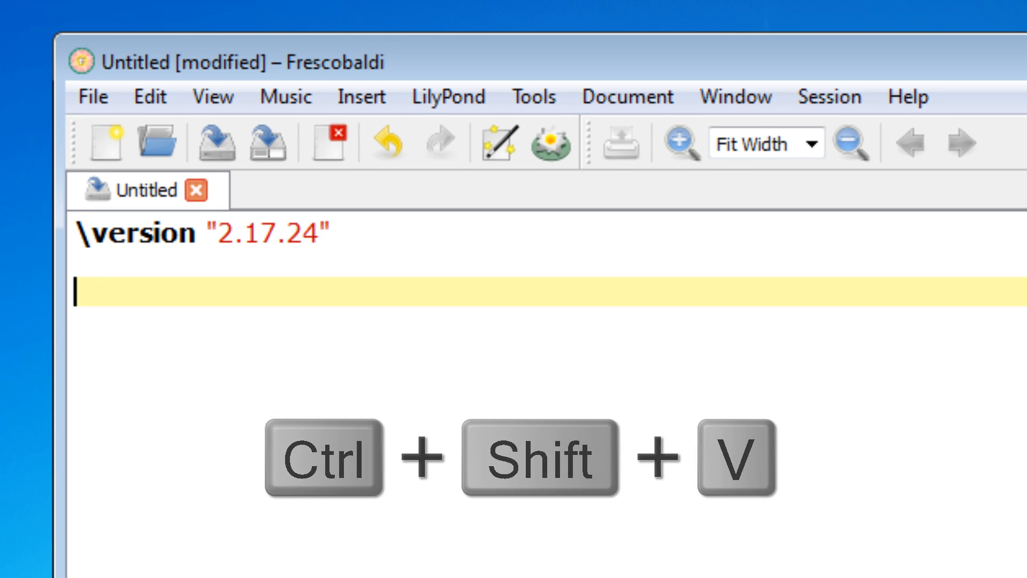
{"action": "key", "text": "Ctrl+Shift+V"}
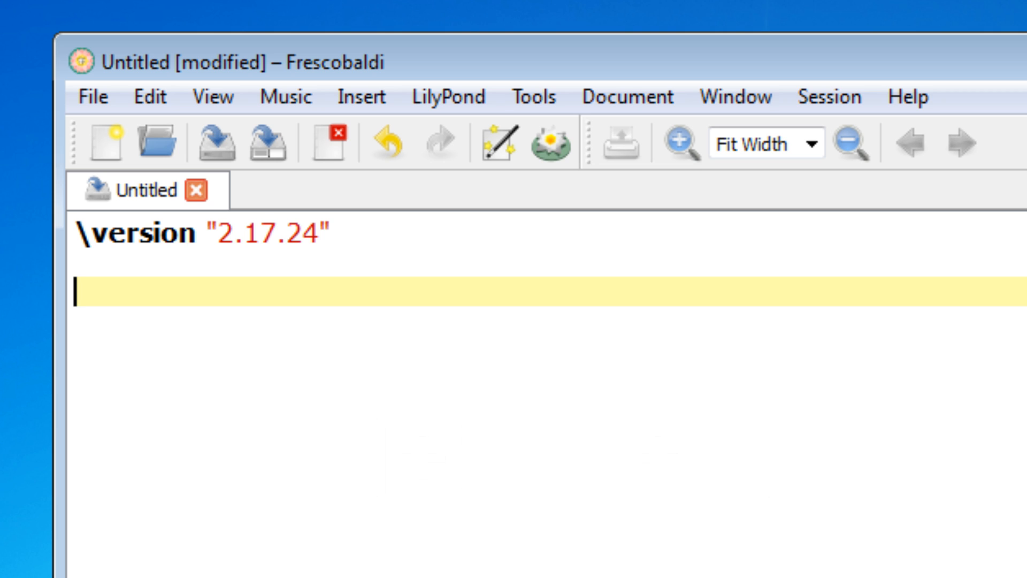
{"action": "type", "text": "{"}
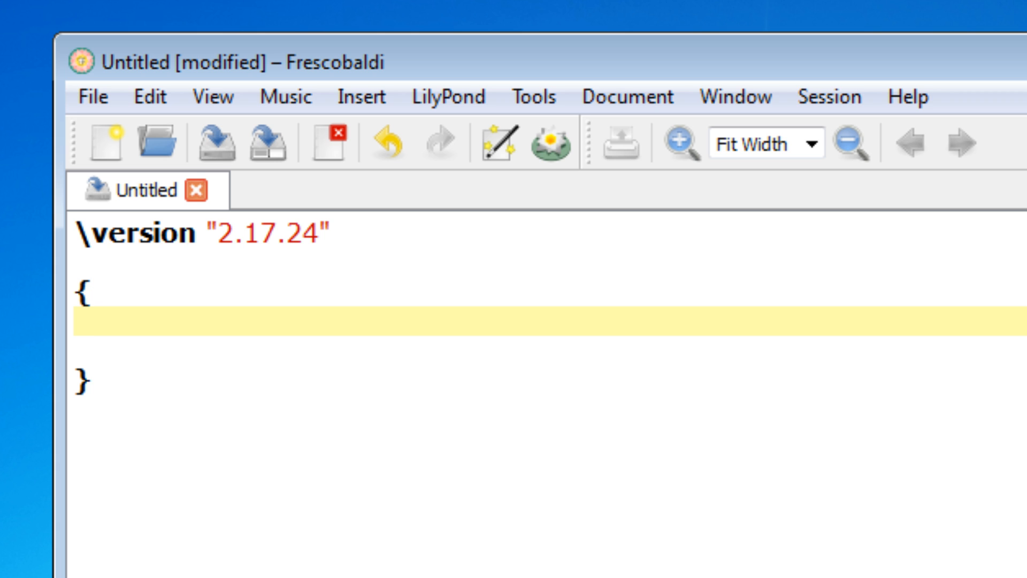
{"action": "type", "text": "c d e f"}
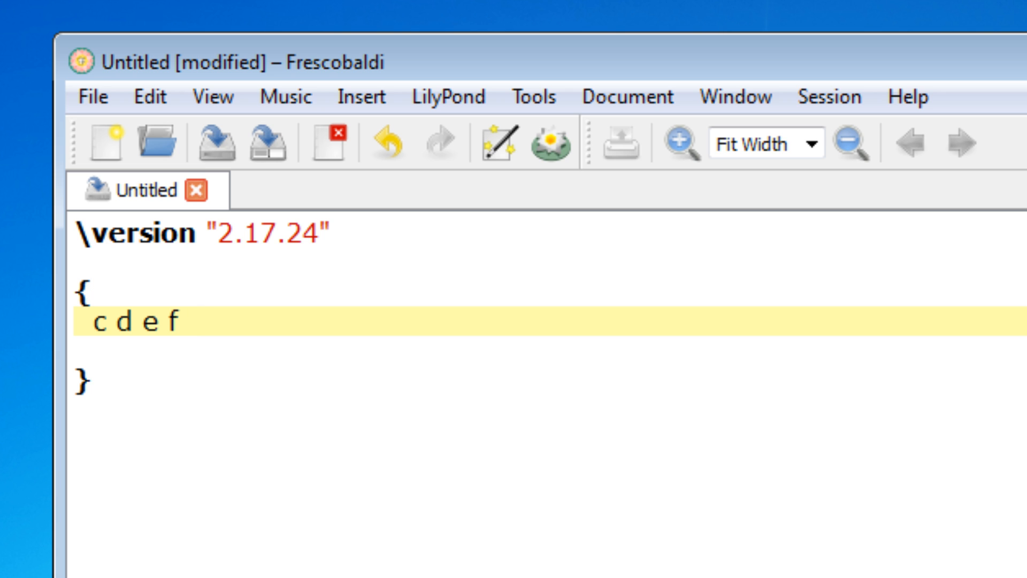
{"action": "key", "text": "Ctrl+M"}
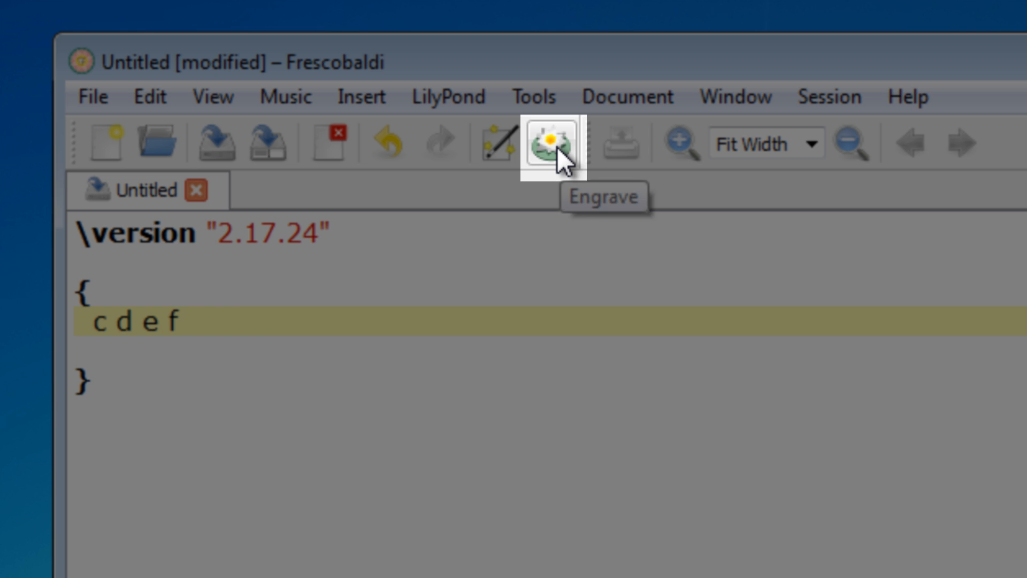
- Engrave the c d e f score and let the LilyPond Log run to document.pdf
{"action": "left_click", "coordinate": [549, 144]}
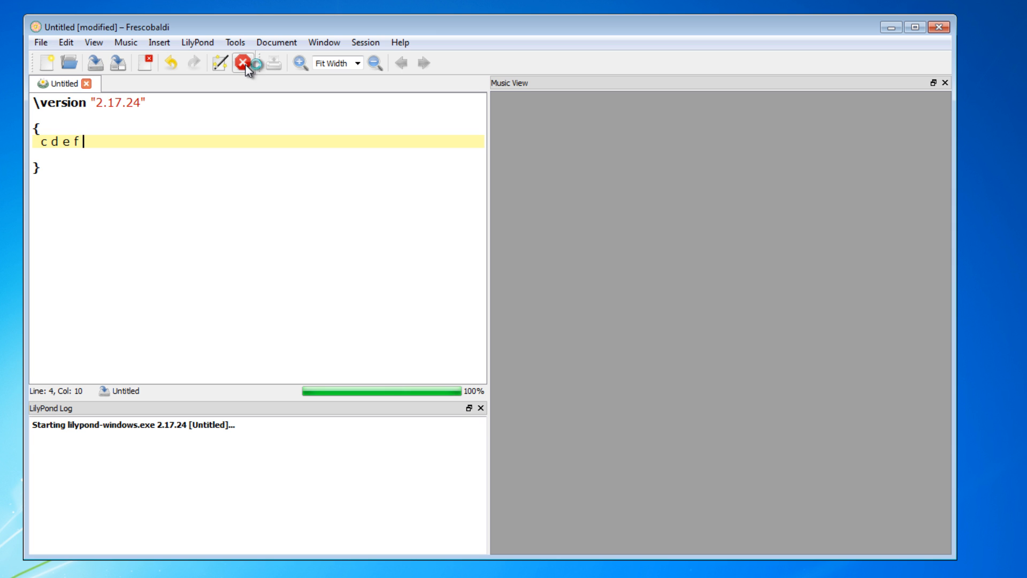
{"action": "left_click", "coordinate": [242, 63]}
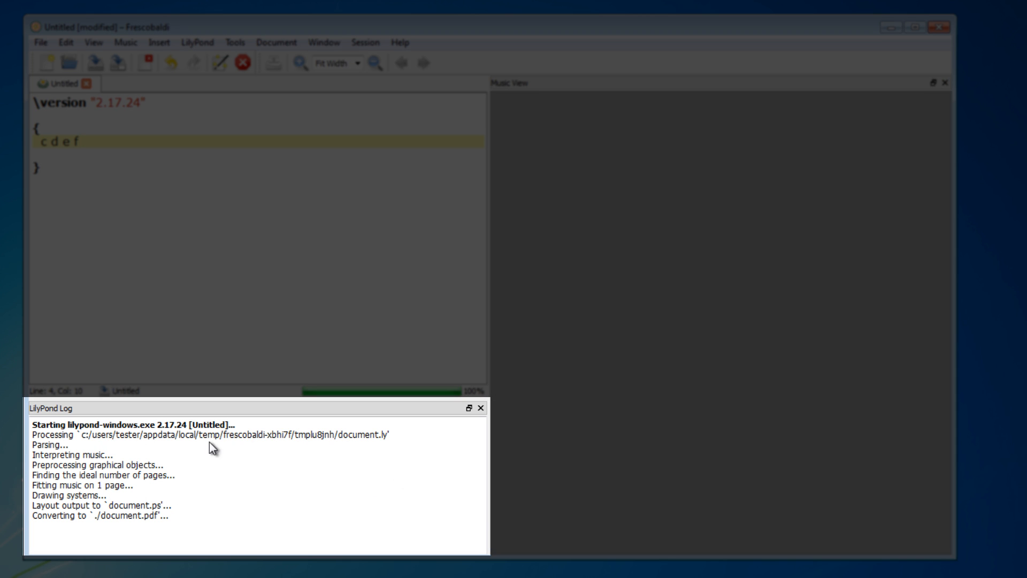
{"action": "mouse_move", "coordinate": [341, 502]}
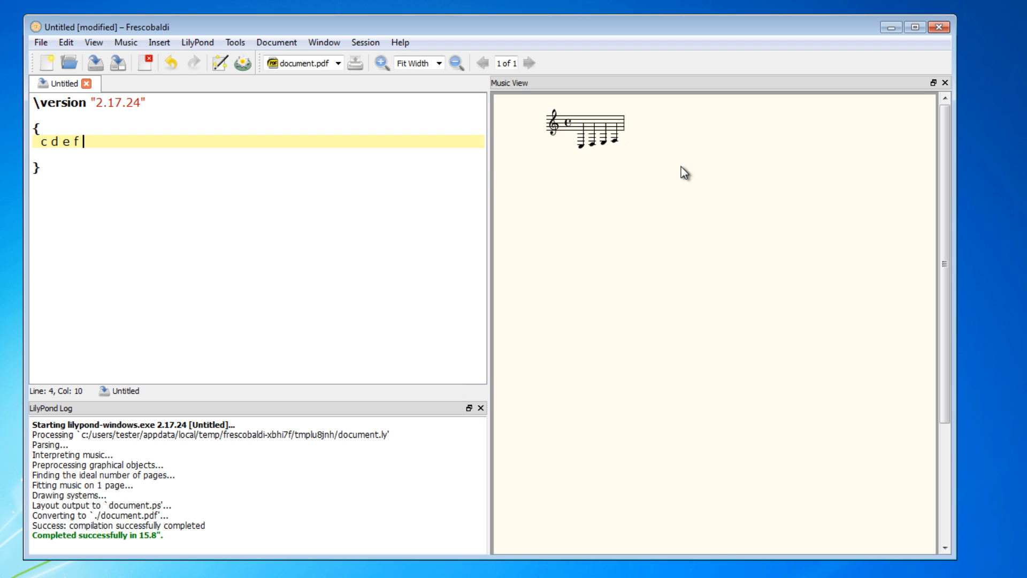
{"action": "mouse_move", "coordinate": [584, 147]}
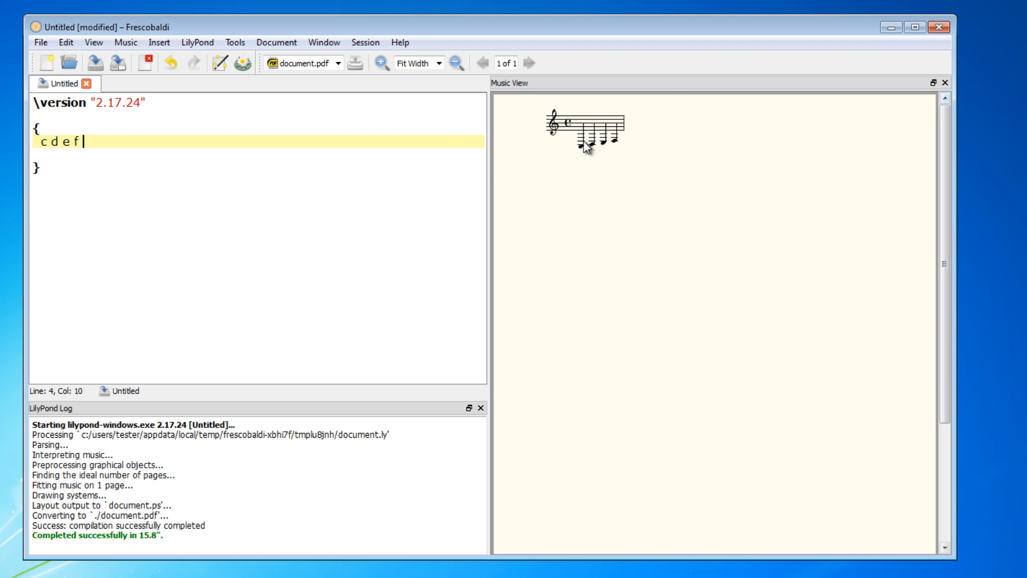
{"action": "mouse_move", "coordinate": [664, 183]}
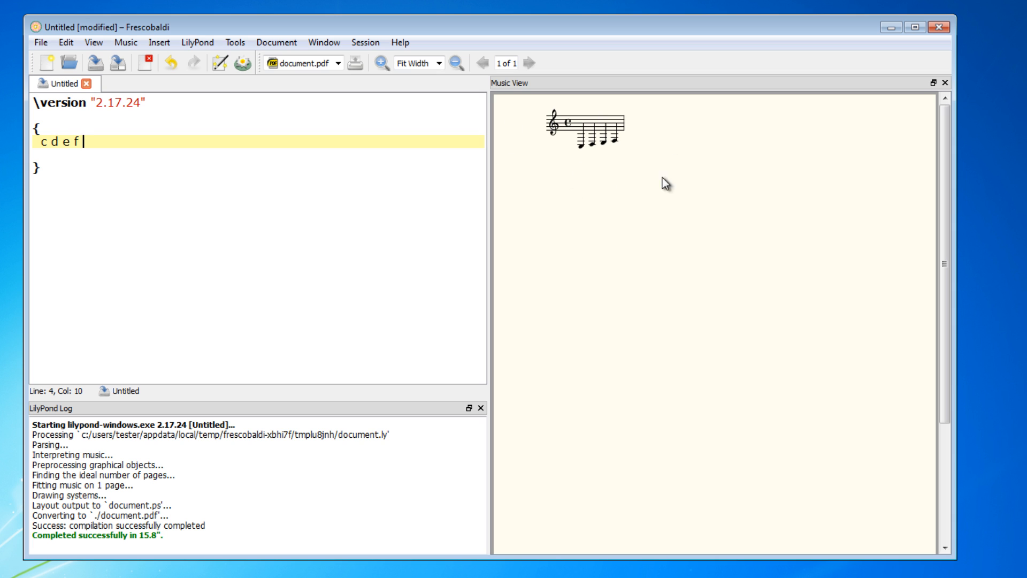
- Open the Fit Width zoom-level list for the engraved four-note score
{"action": "scroll", "scroll_direction": "down", "scroll_amount": 3}
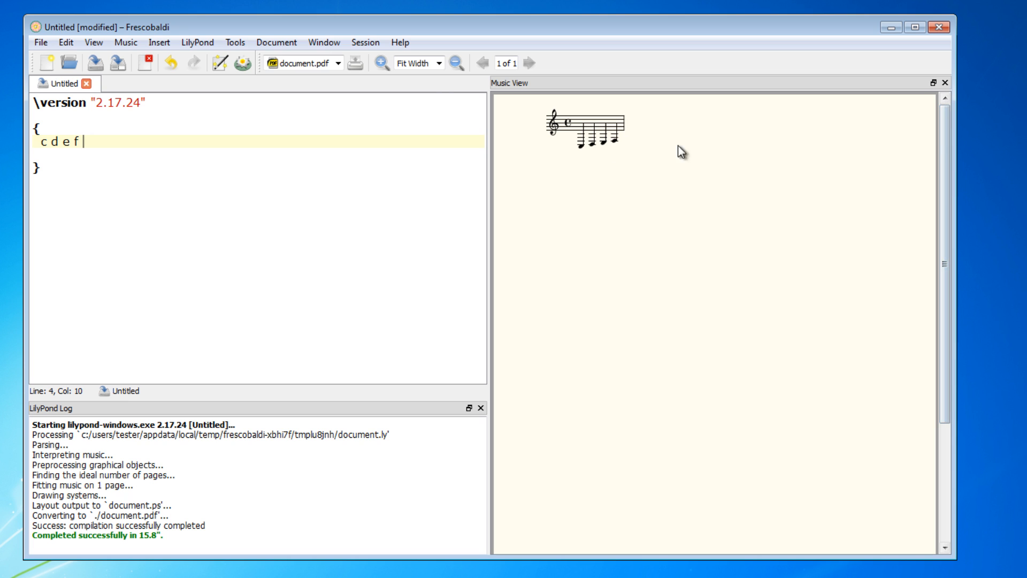
{"action": "mouse_move", "coordinate": [726, 184]}
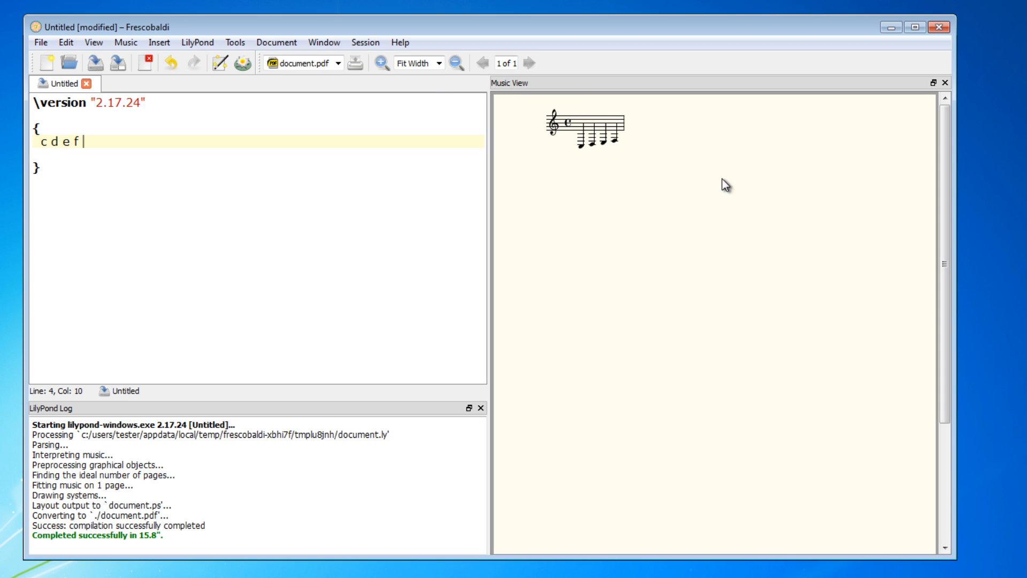
{"action": "mouse_move", "coordinate": [608, 197]}
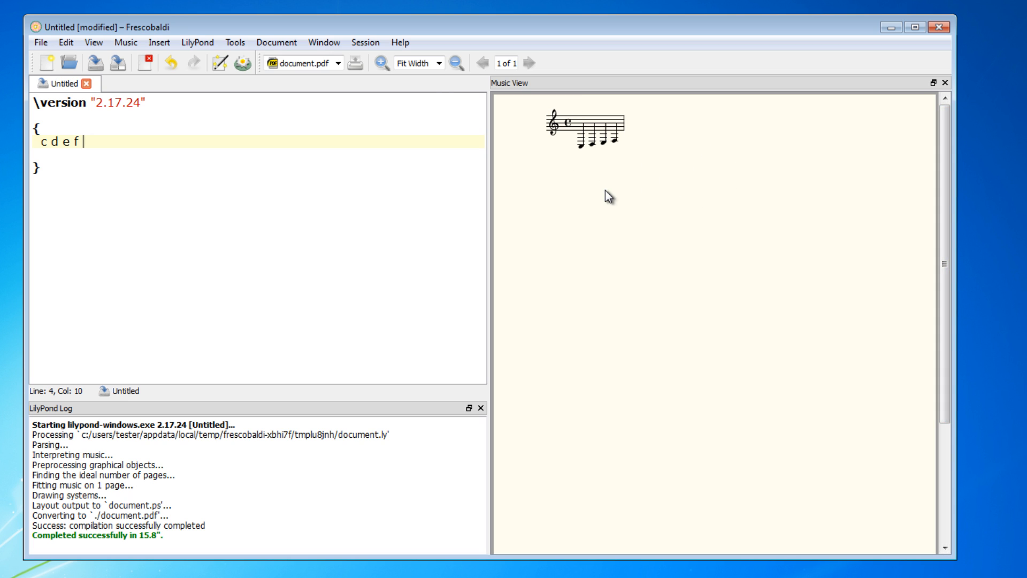
{"action": "mouse_move", "coordinate": [621, 191]}
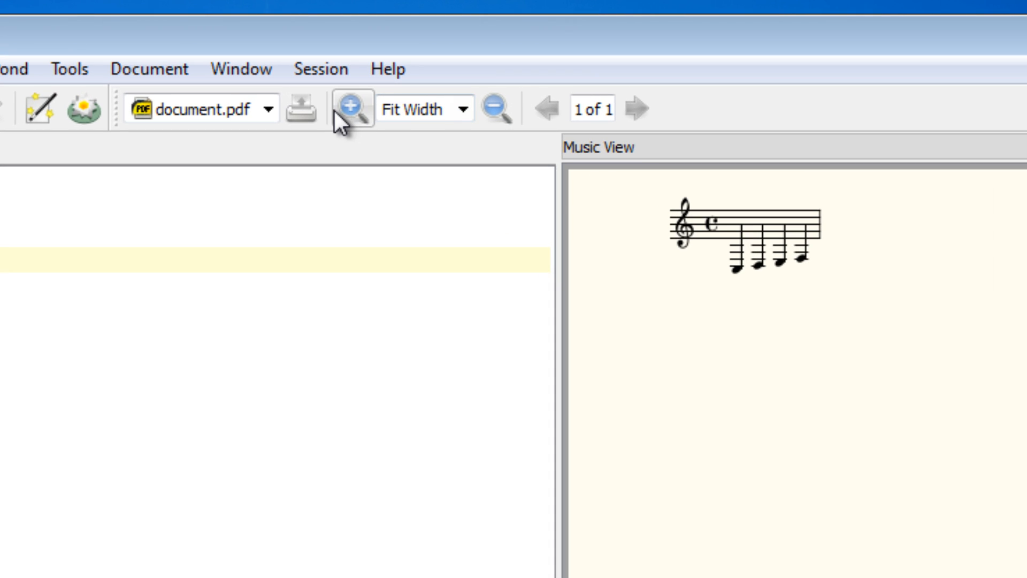
{"action": "left_click", "coordinate": [464, 109]}
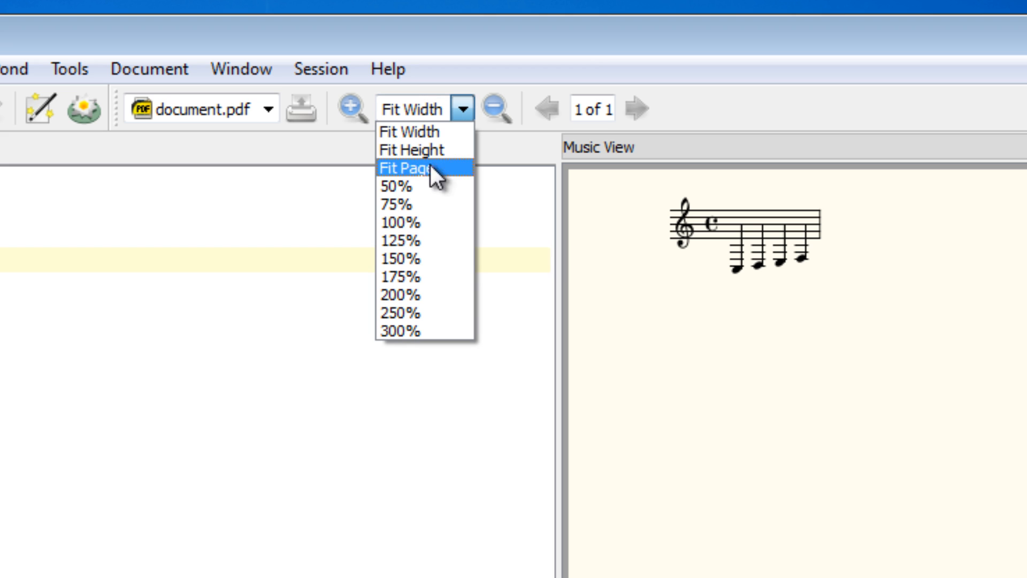